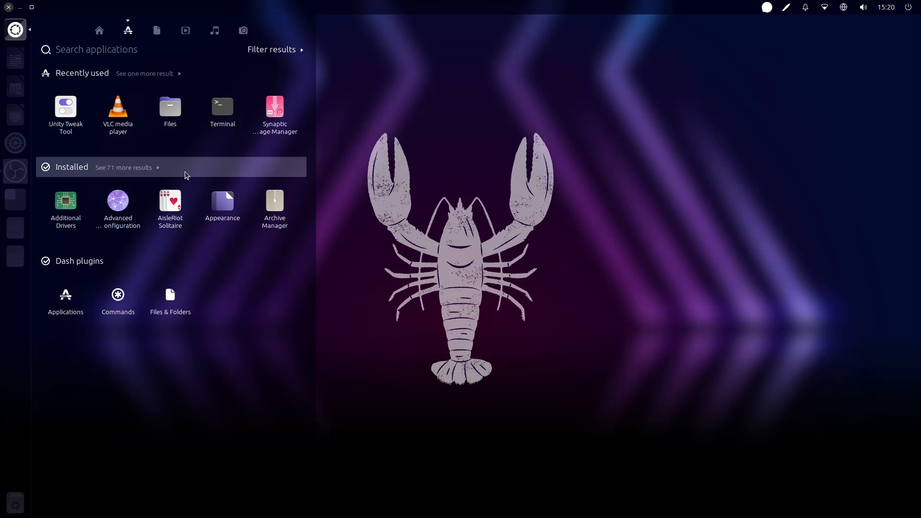
- Show all 71 more installed applications and scroll the grid down to Stacer and System Monitor
left_click(124, 166)
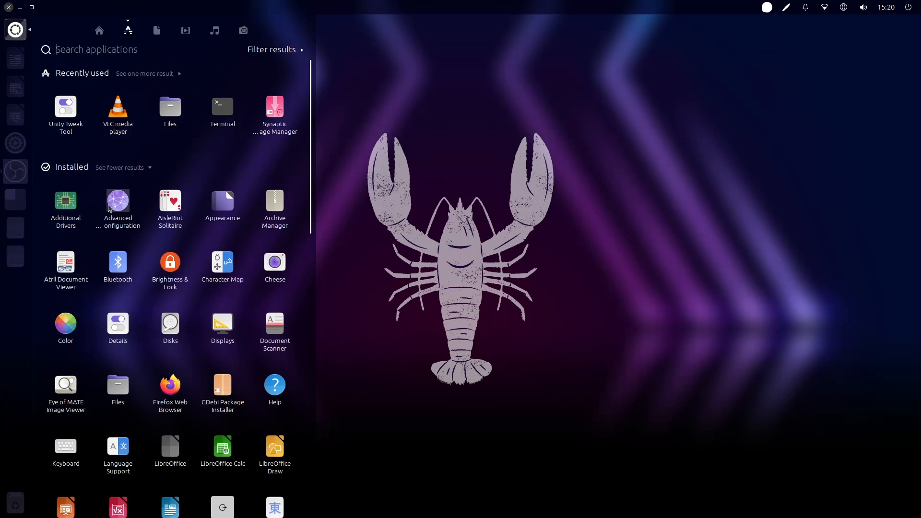
mouse_move(271, 240)
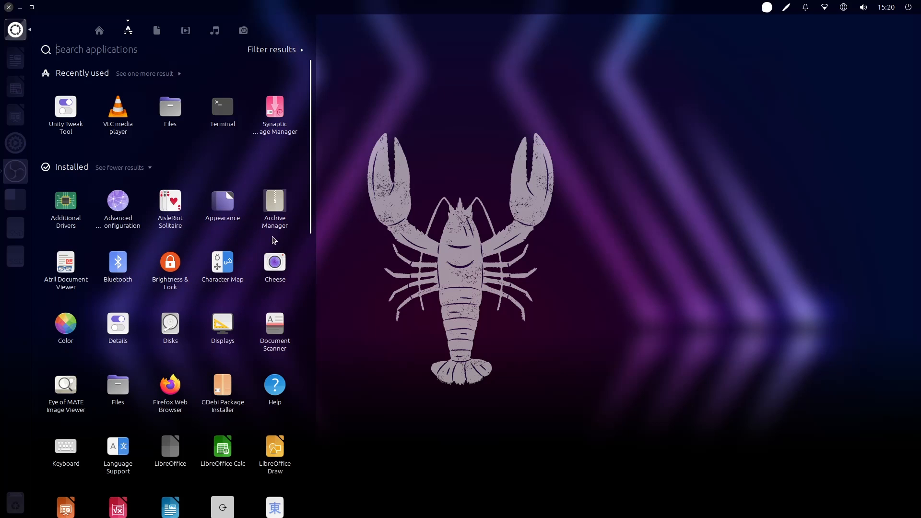
scroll("down", 3)
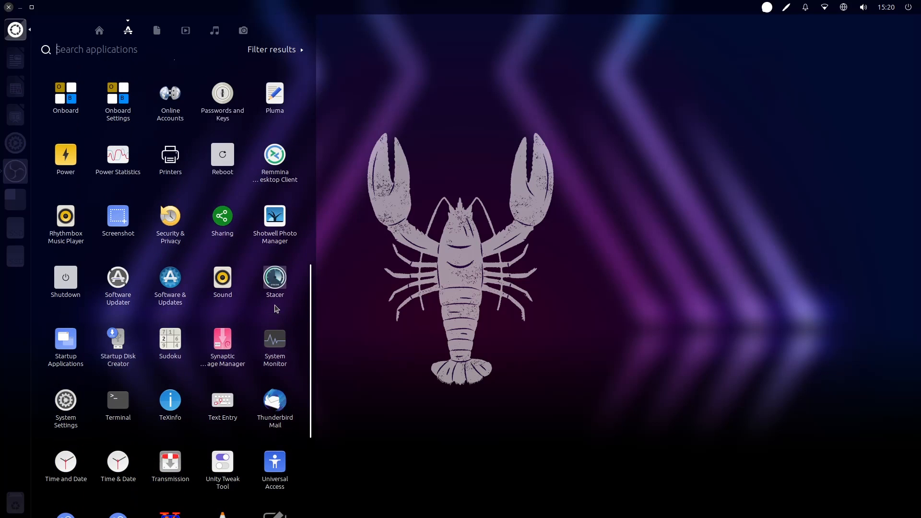
- Launch Stacer and view its Dashboard with CPU, memory and disk usage
left_click(274, 278)
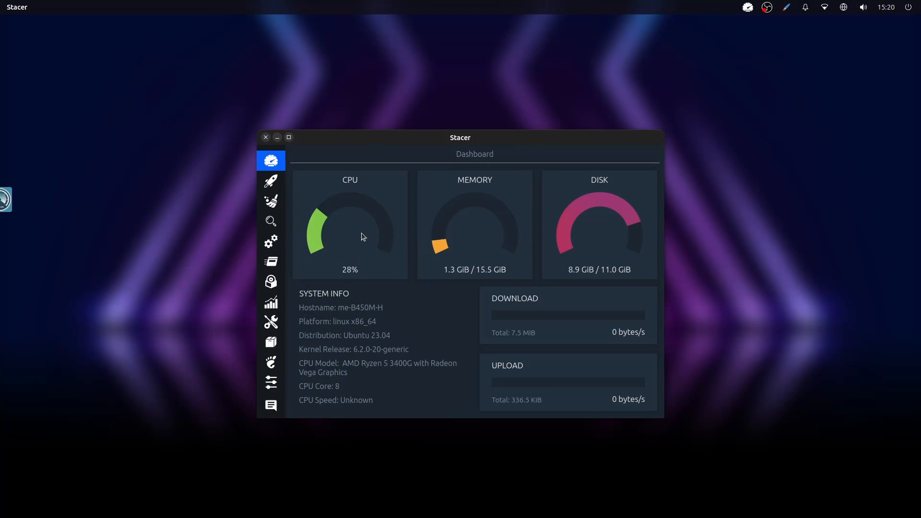
left_click(264, 137)
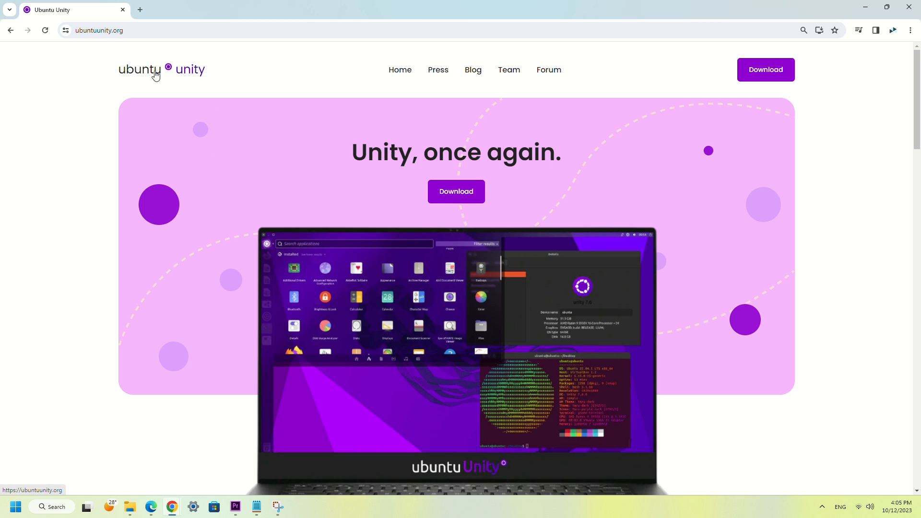
mouse_move(42, 173)
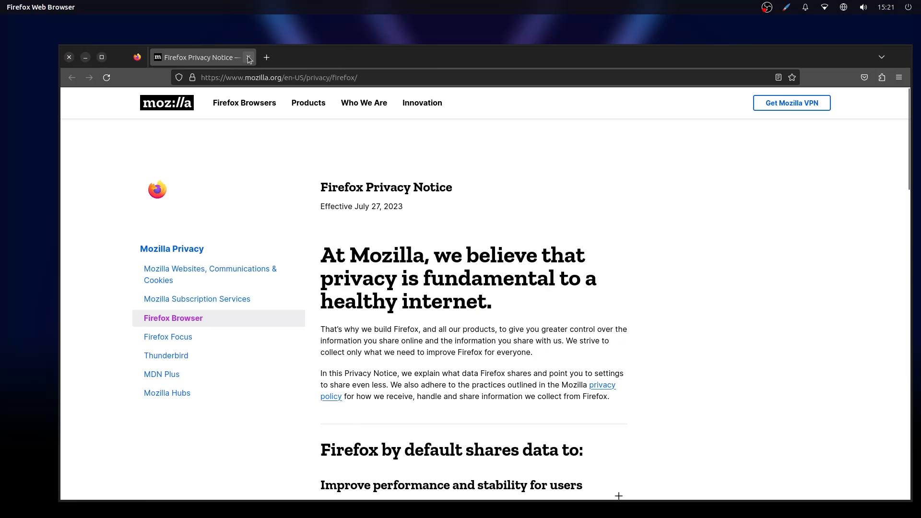
- Close the Firefox Privacy Notice page
left_click(266, 57)
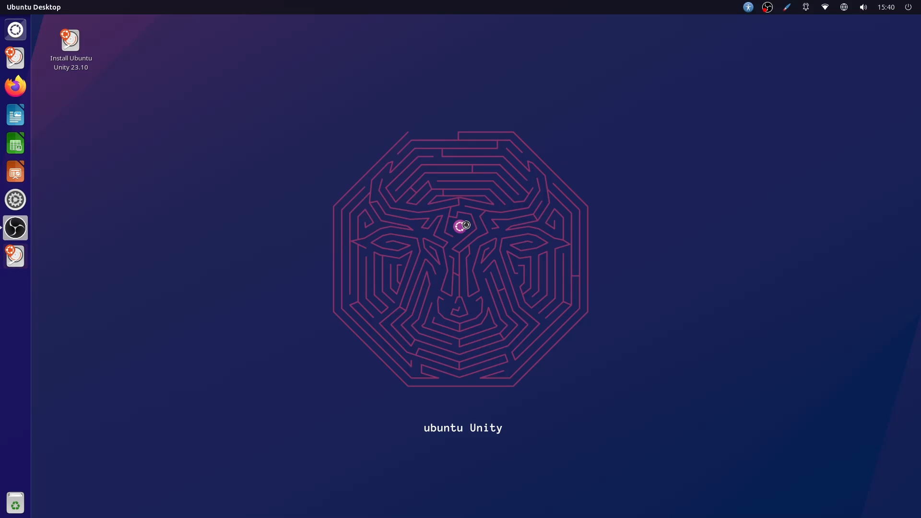
mouse_move(535, 178)
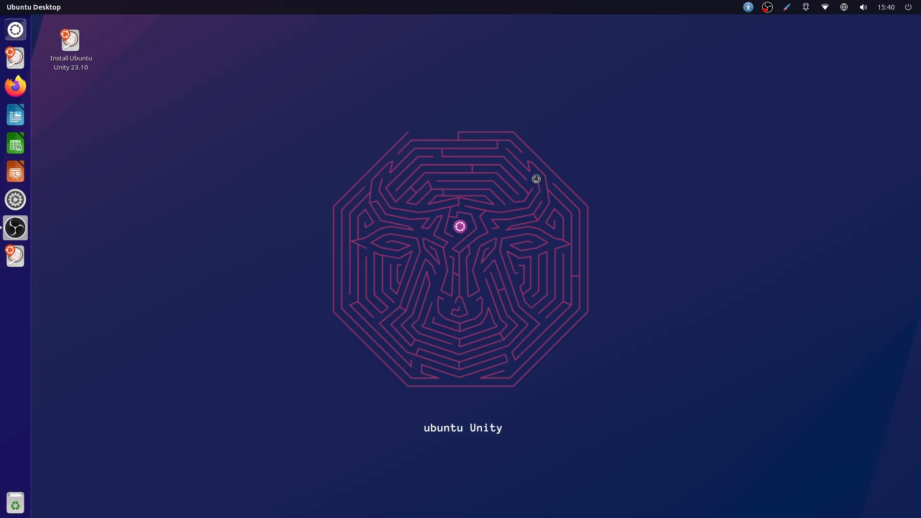
- Launch the installer from the 'Install Ubuntu Unity 23.10' desktop icon to its Welcome screen
double_click(70, 40)
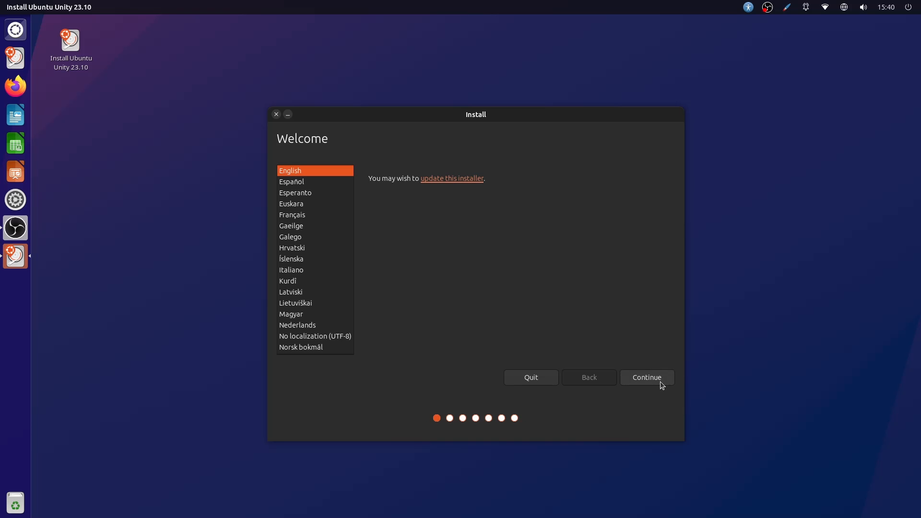
- Keep English on Welcome and choose the French keyboard layout
left_click(645, 377)
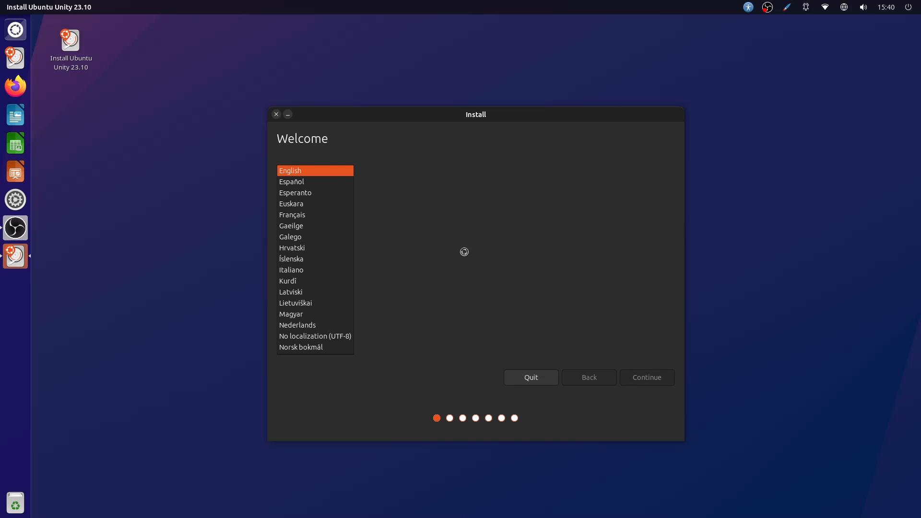
left_click(645, 377)
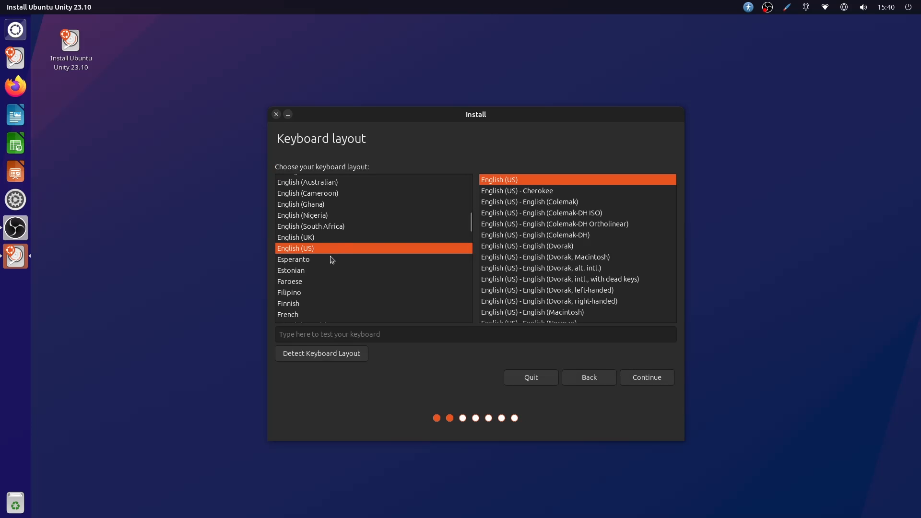
left_click(288, 293)
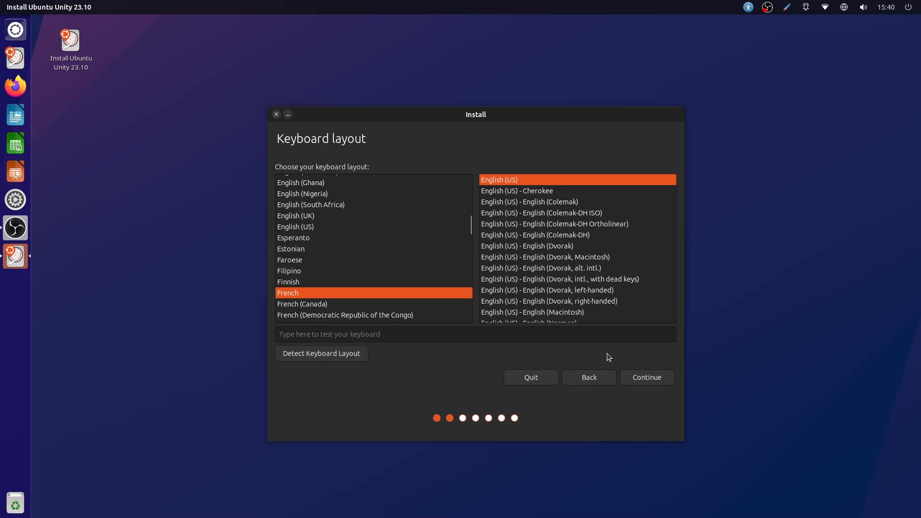
left_click(645, 377)
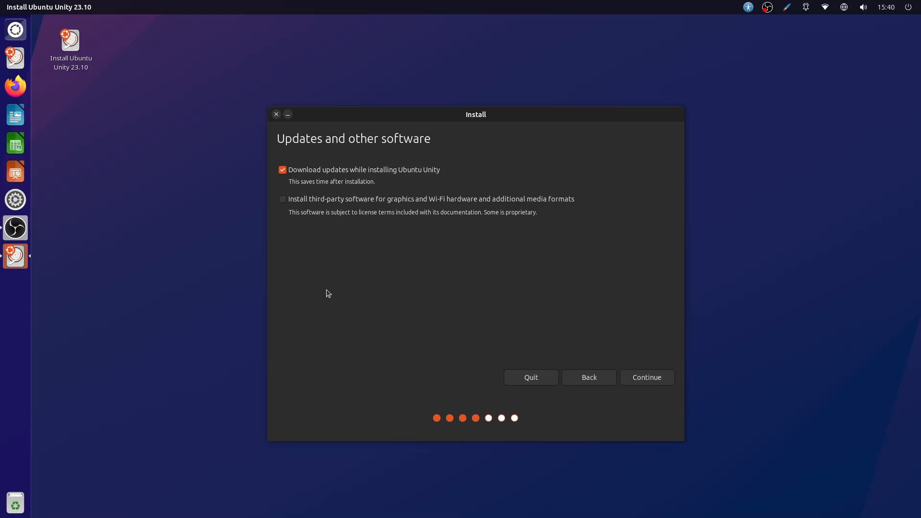
- Enable third-party software, turn off downloading updates during installation, and continue
left_click(282, 199)
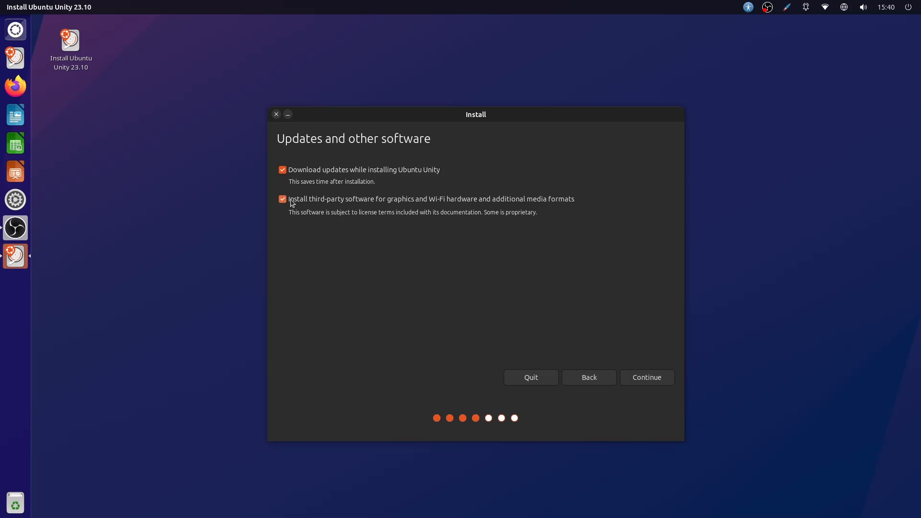
left_click(282, 170)
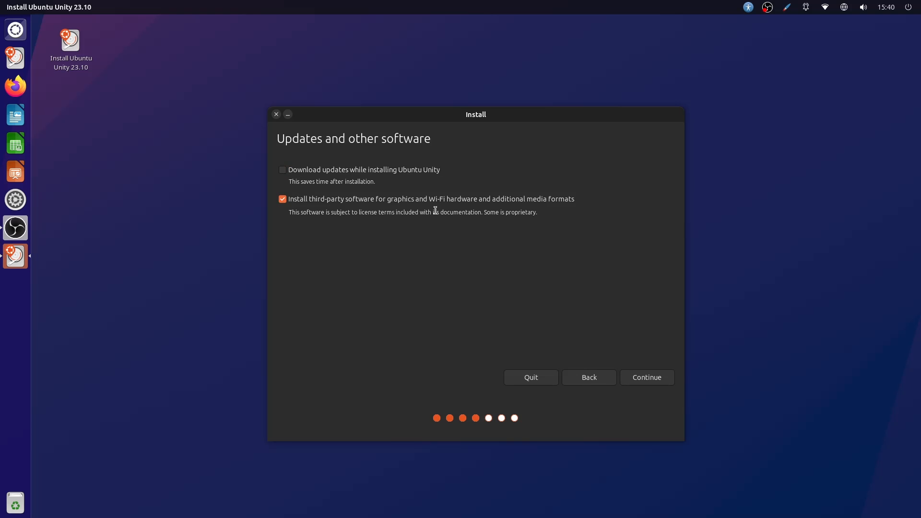
left_click(645, 377)
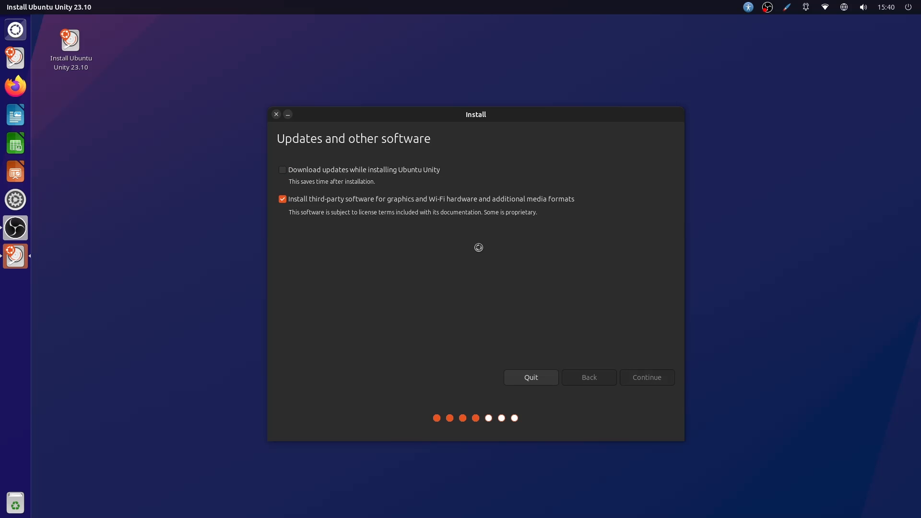
- Install over Ubuntu 23.04 with Erase and reinstall, confirm writing disk changes, and pick Berlin on the map
left_click(646, 377)
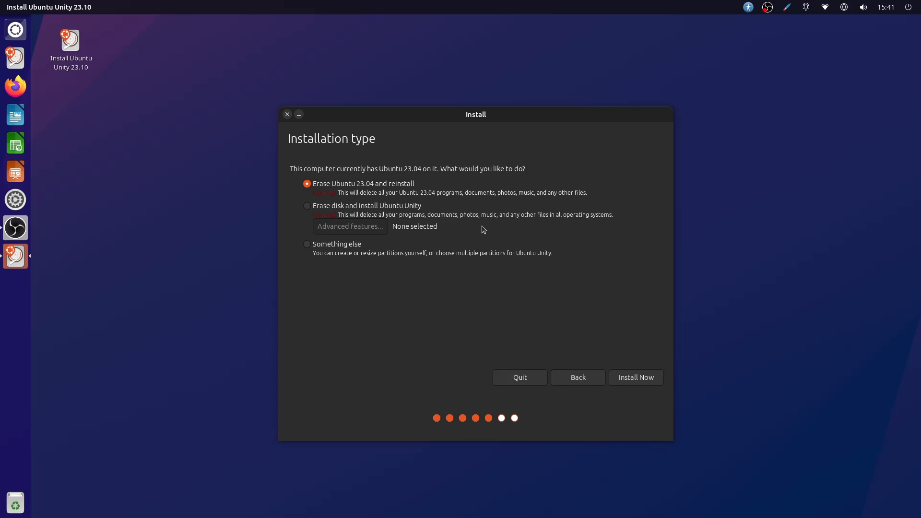
mouse_move(574, 303)
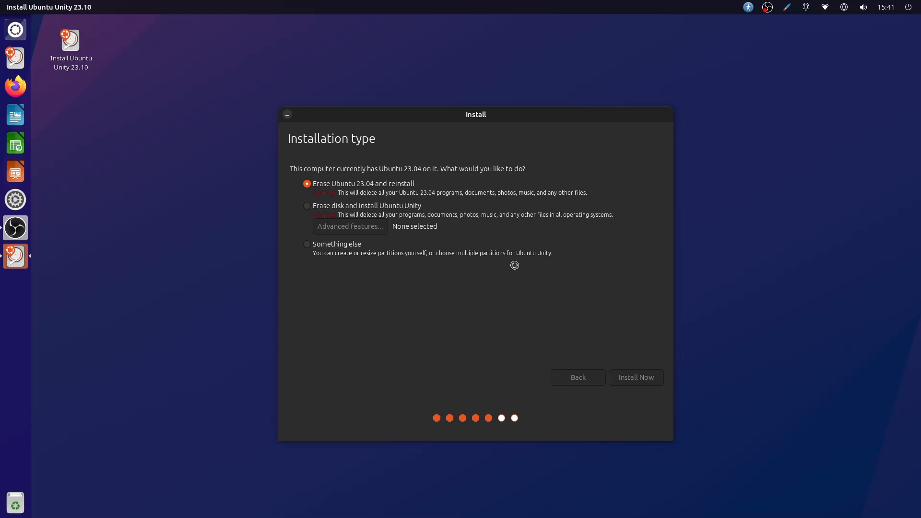
left_click(635, 377)
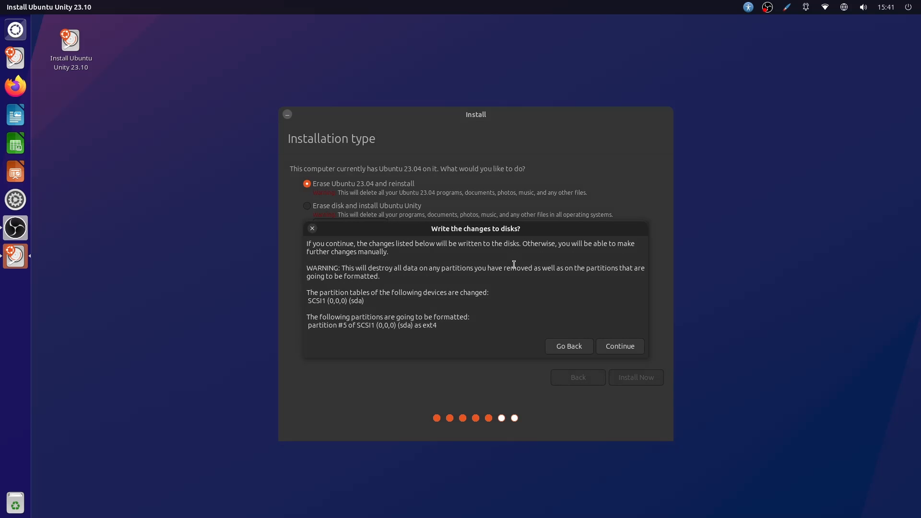
left_click(619, 346)
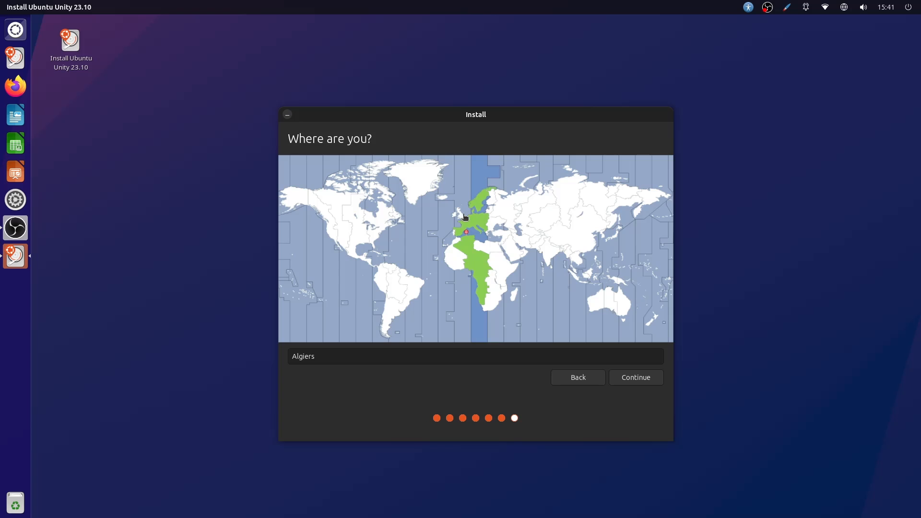
left_click(470, 211)
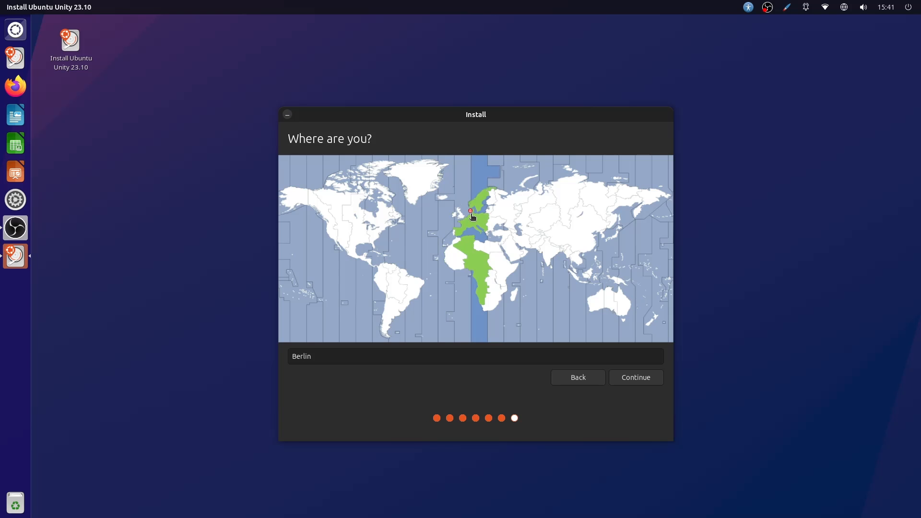
mouse_move(548, 301)
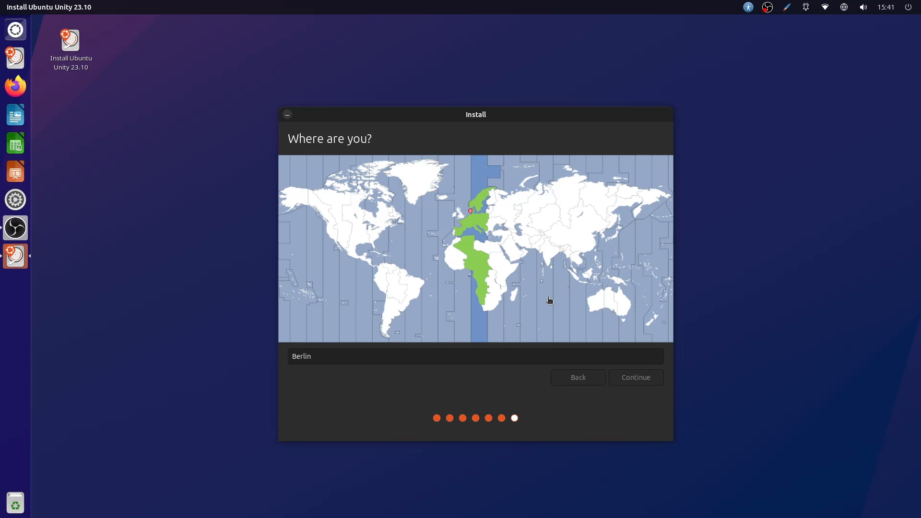
- Confirm Berlin, enter the name 'me' and a password on 'Who are you?', and submit the account details
left_click(635, 377)
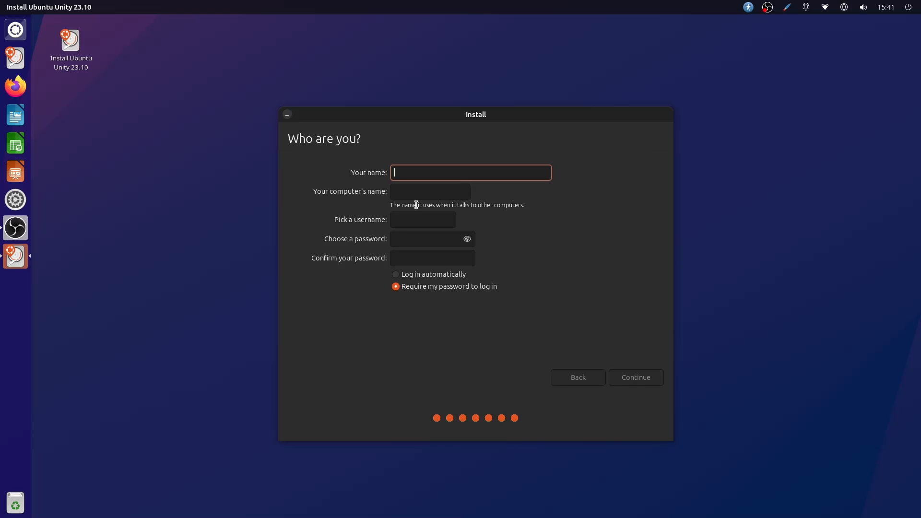
type("me")
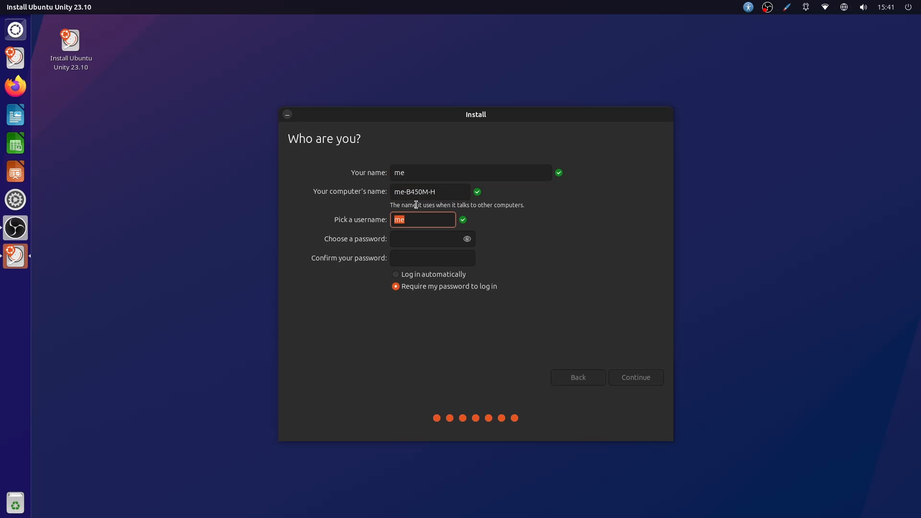
type("•")
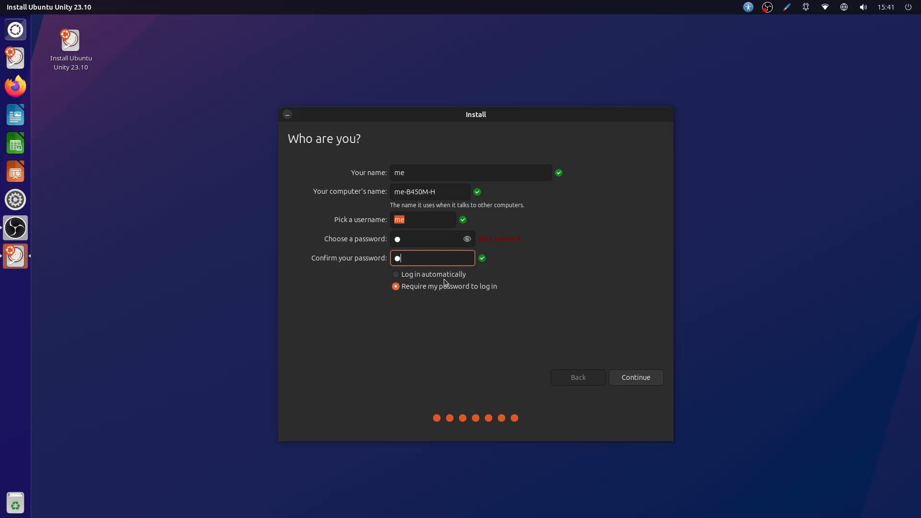
left_click(635, 377)
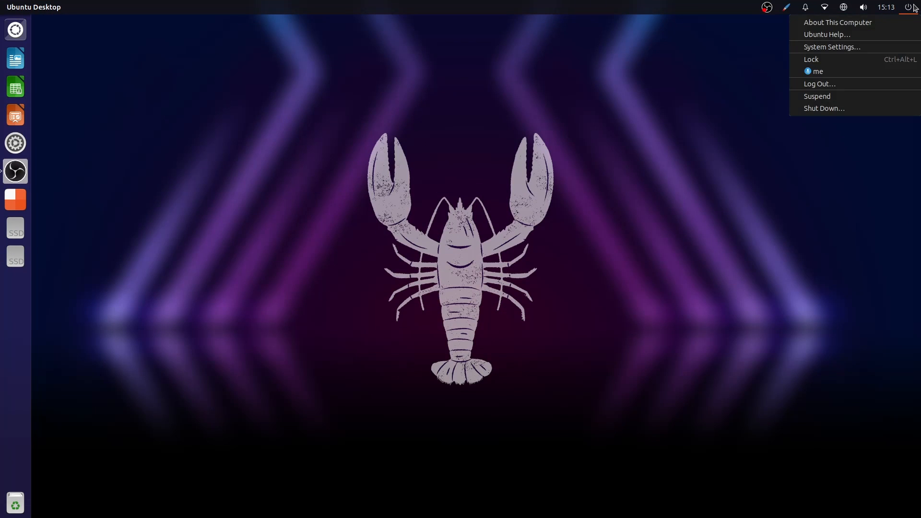
left_click(838, 22)
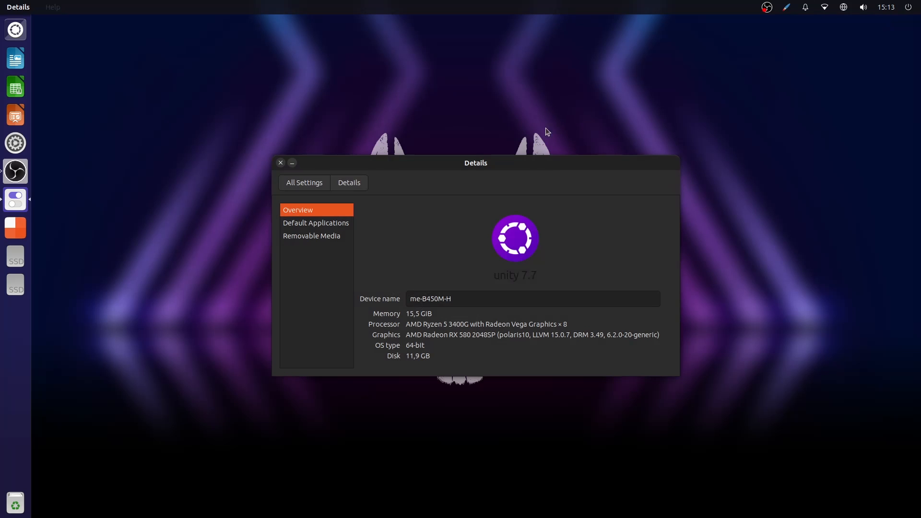
double_click(429, 298)
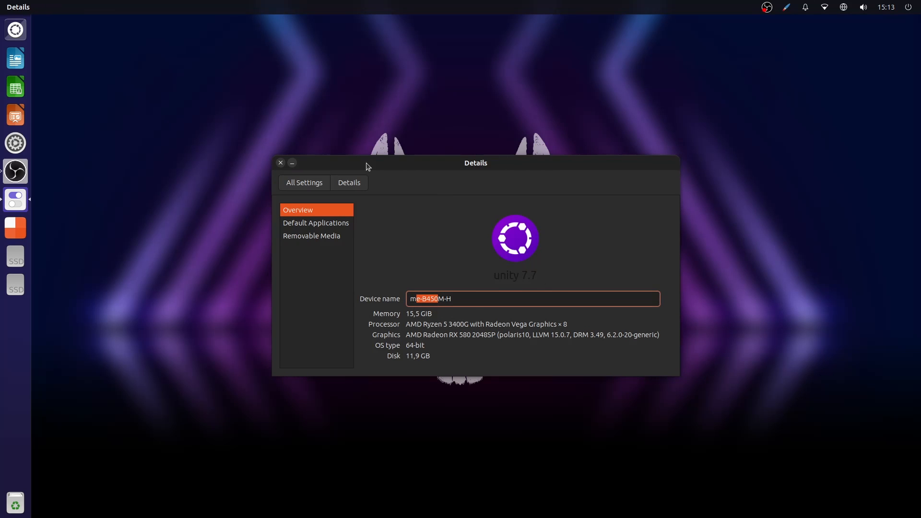
left_click(912, 7)
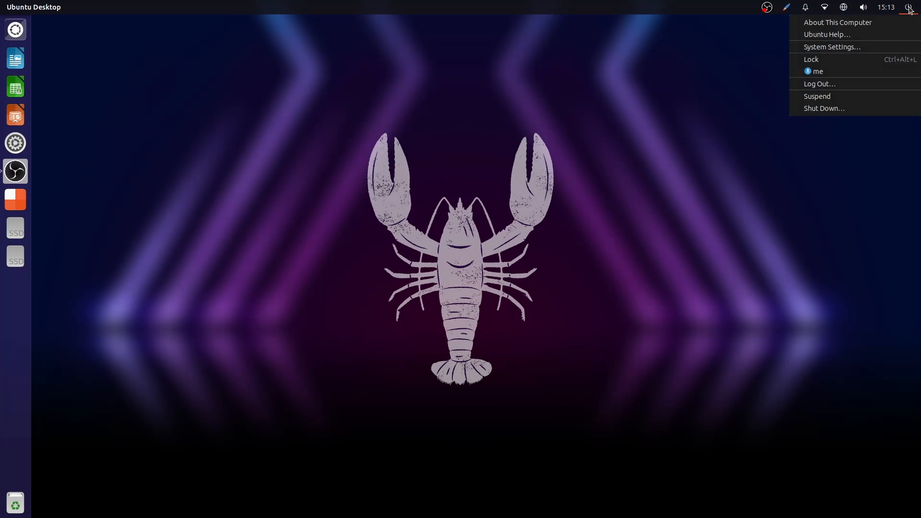
left_click(827, 35)
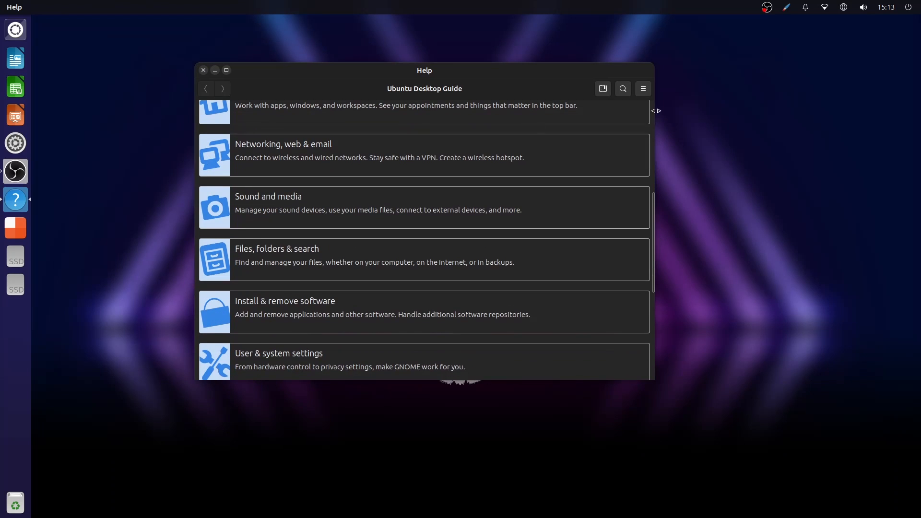
left_click(642, 88)
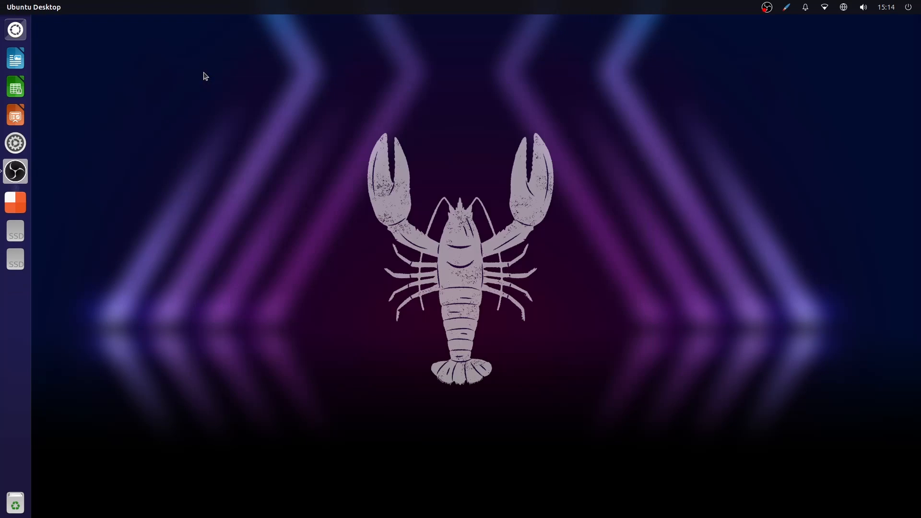
left_click(912, 7)
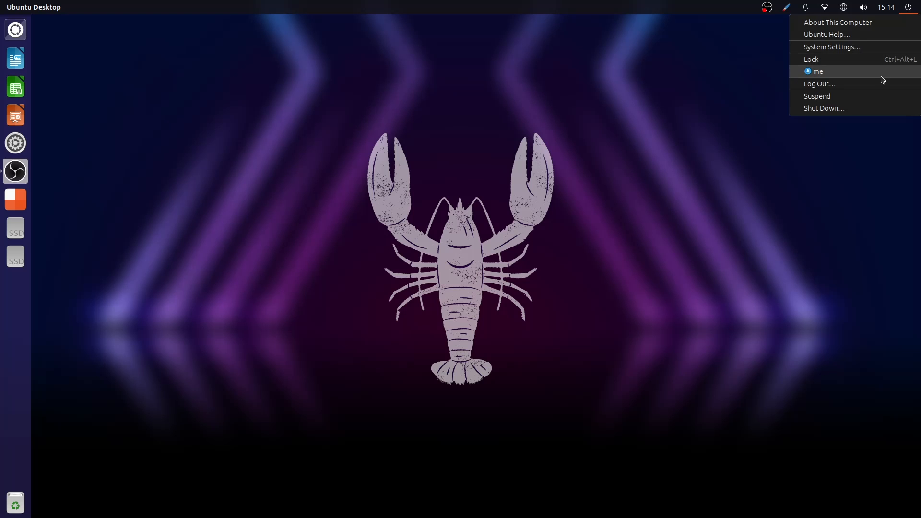
left_click(832, 47)
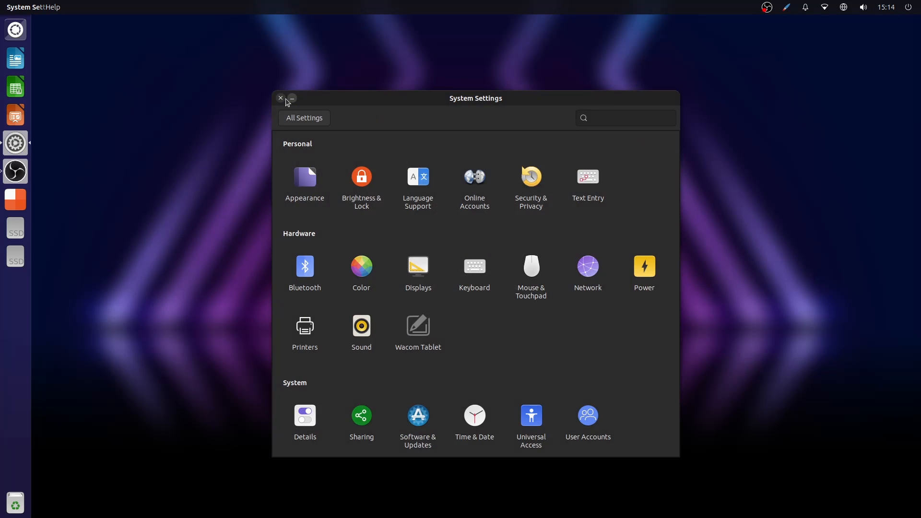
mouse_move(320, 99)
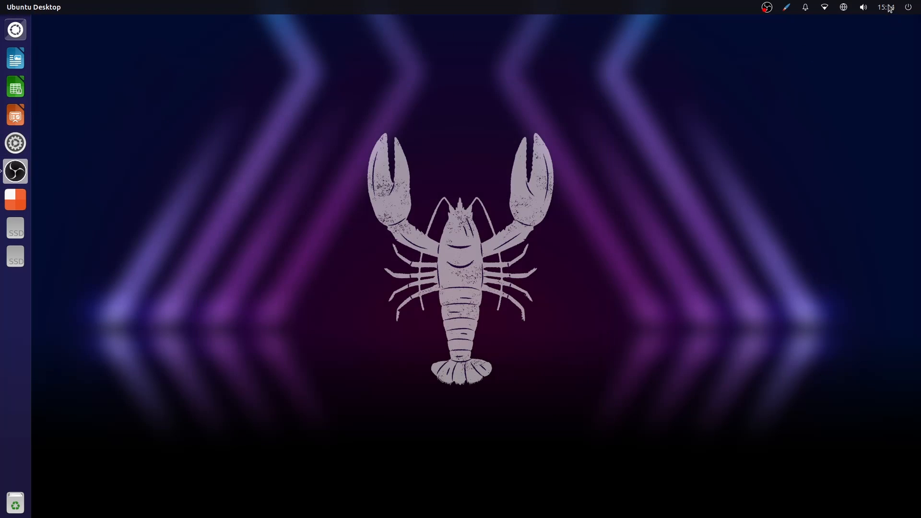
left_click(885, 7)
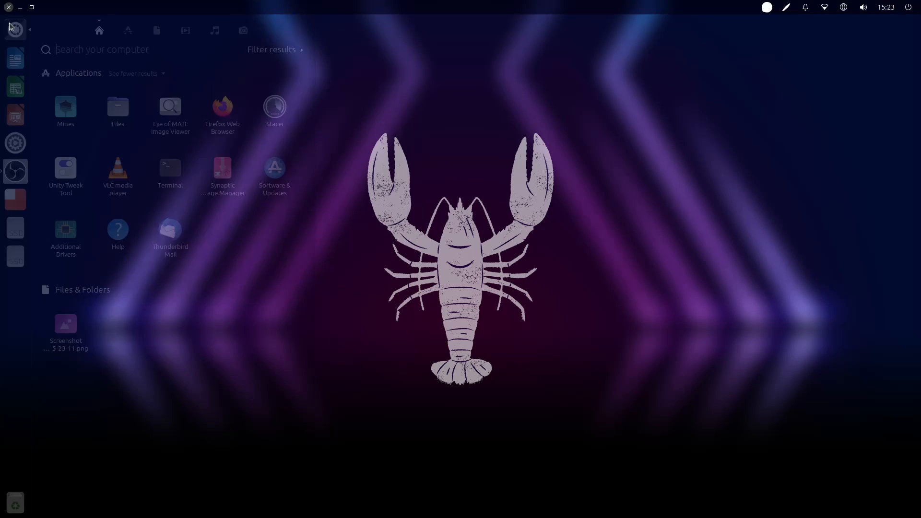
- Show the Applications lens and scroll the Installed list to its end
left_click(127, 31)
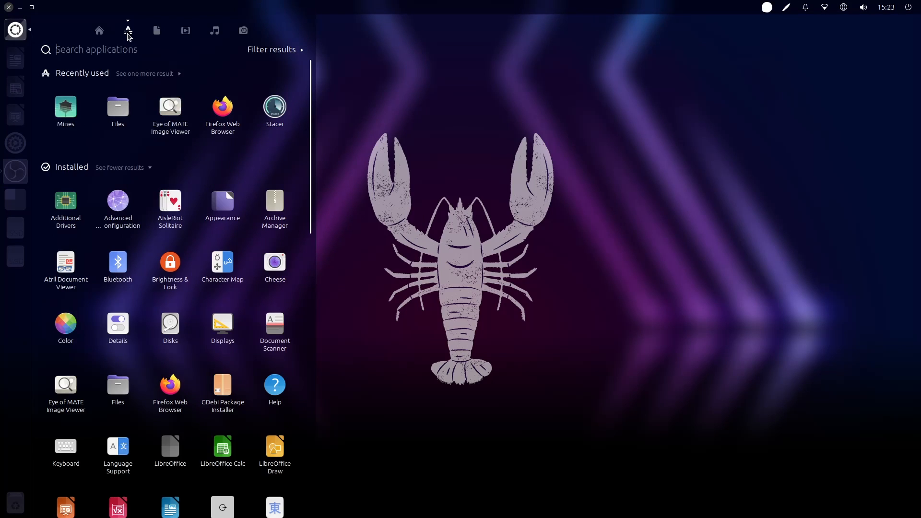
scroll("down", 3)
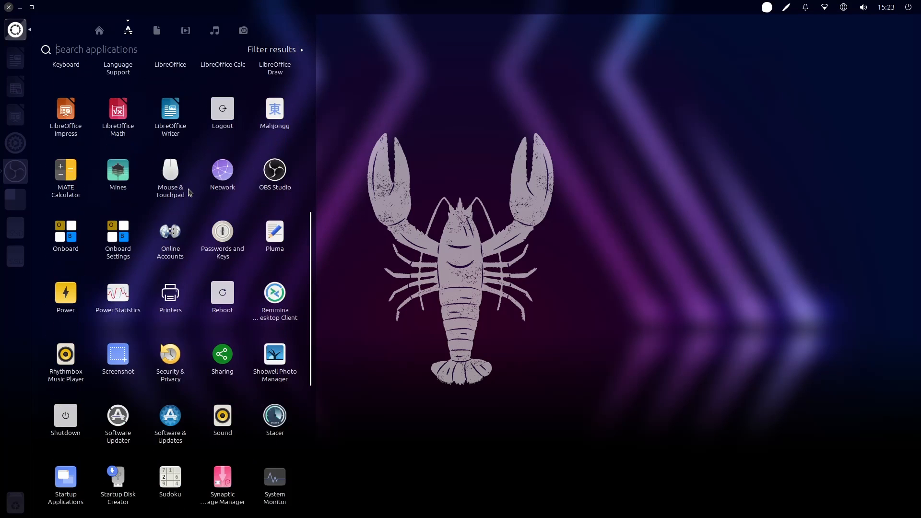
scroll("down", 3)
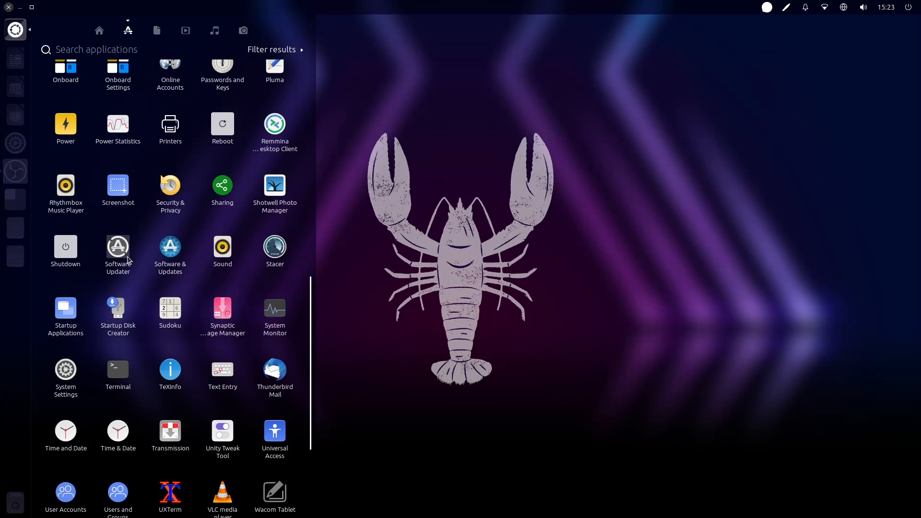
scroll("down", 3)
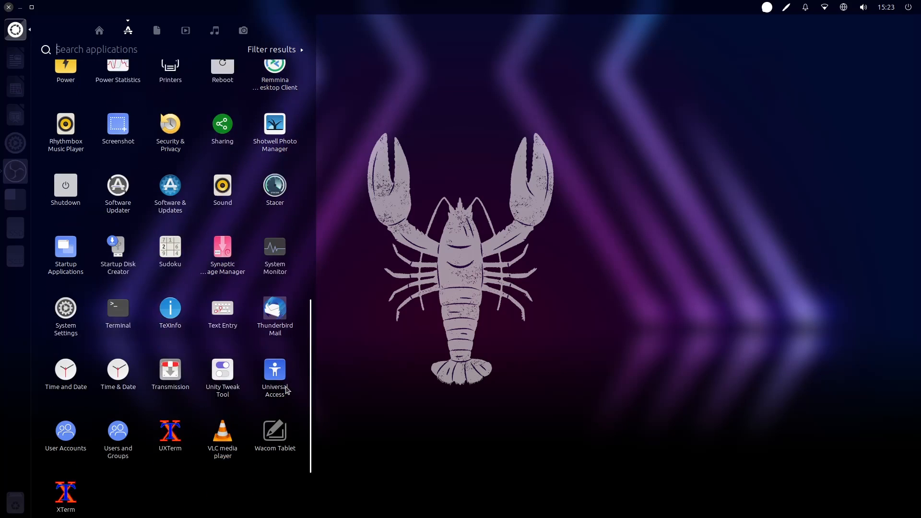
scroll("down", 3)
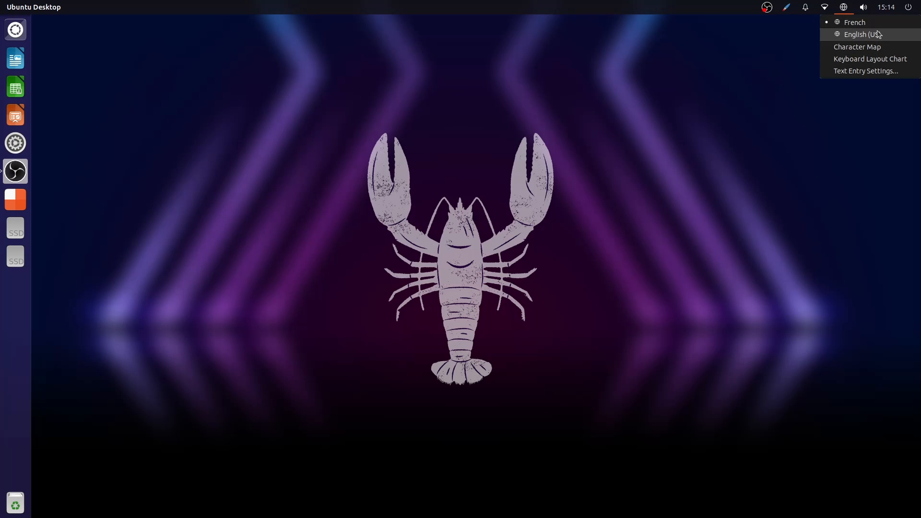
left_click(857, 46)
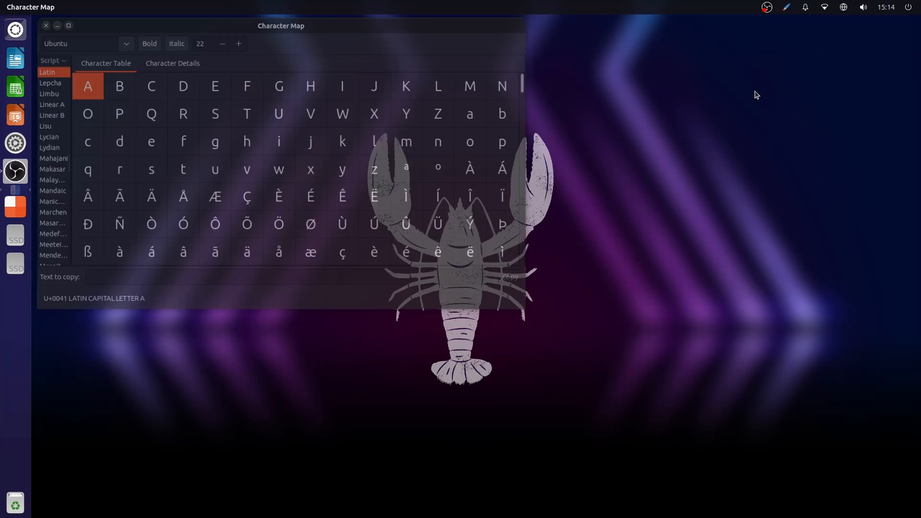
left_click(46, 25)
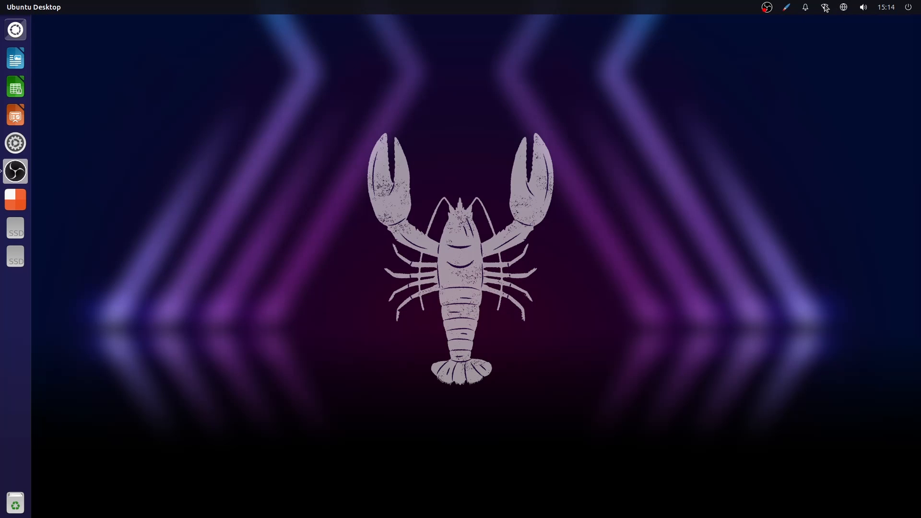
- Check the notifications and appearance indicator menus, briefly switching the desktop to a light theme
left_click(805, 7)
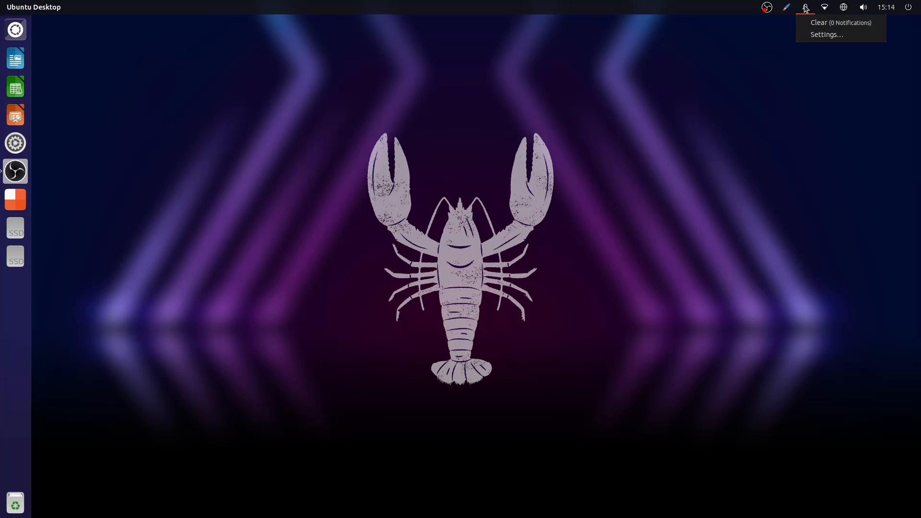
left_click(785, 7)
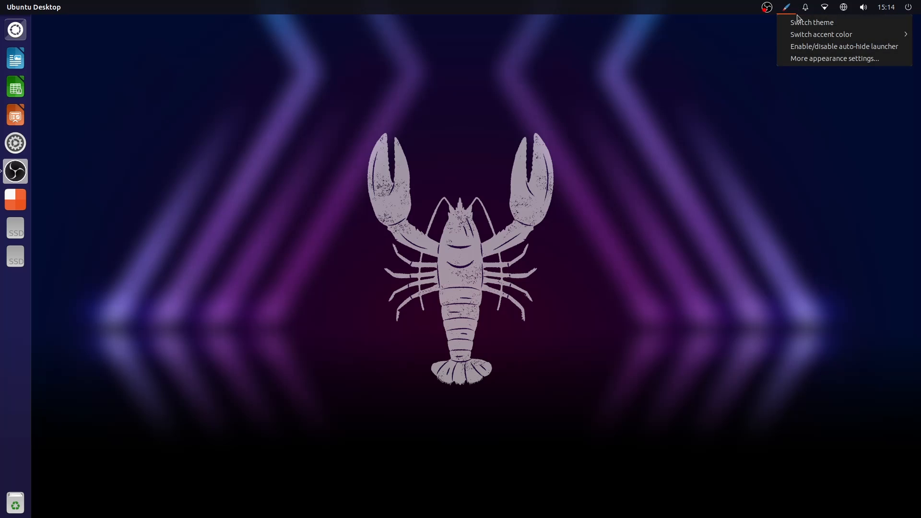
left_click(221, 48)
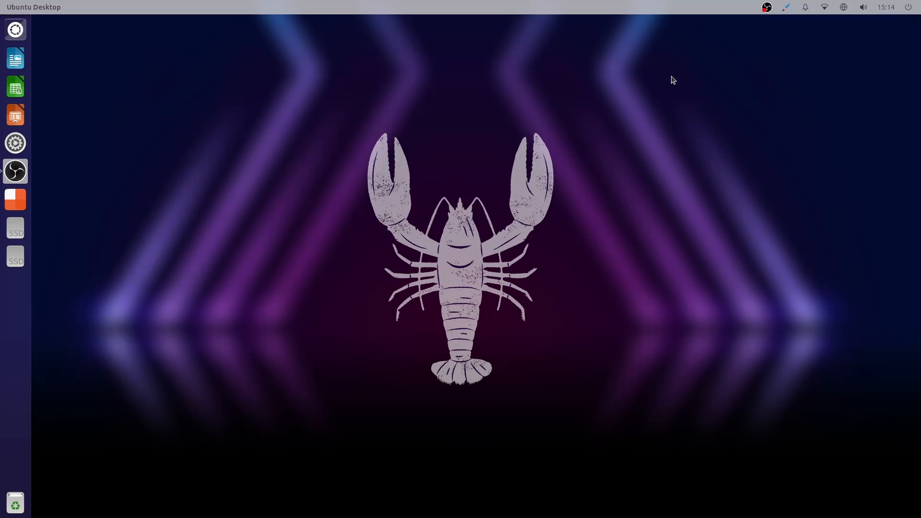
left_click(786, 7)
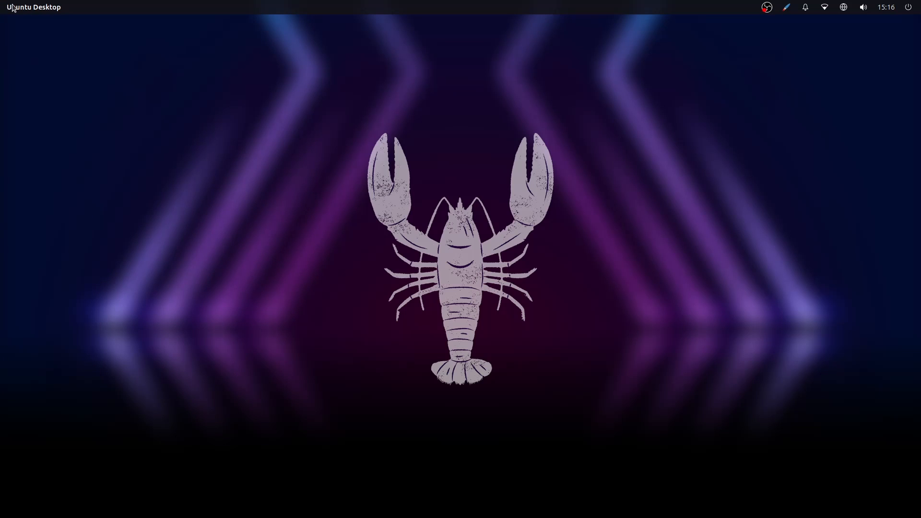
left_click(171, 6)
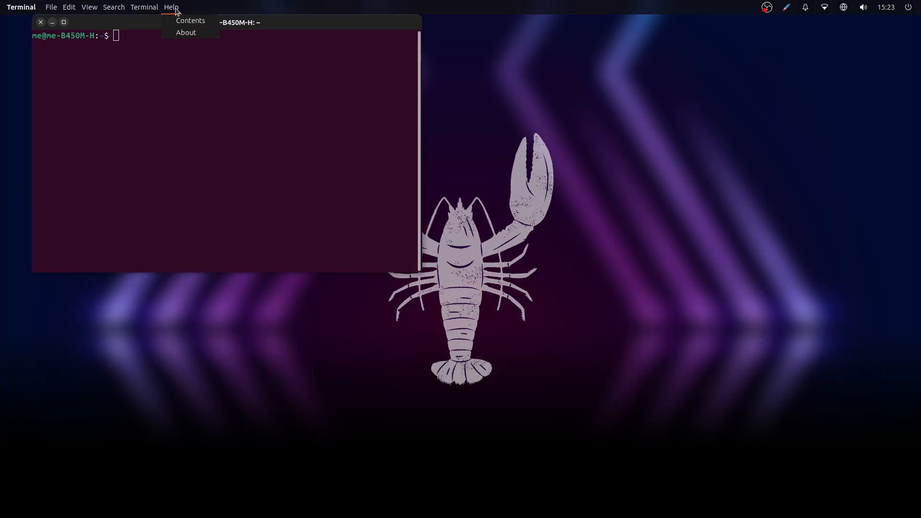
left_click(186, 32)
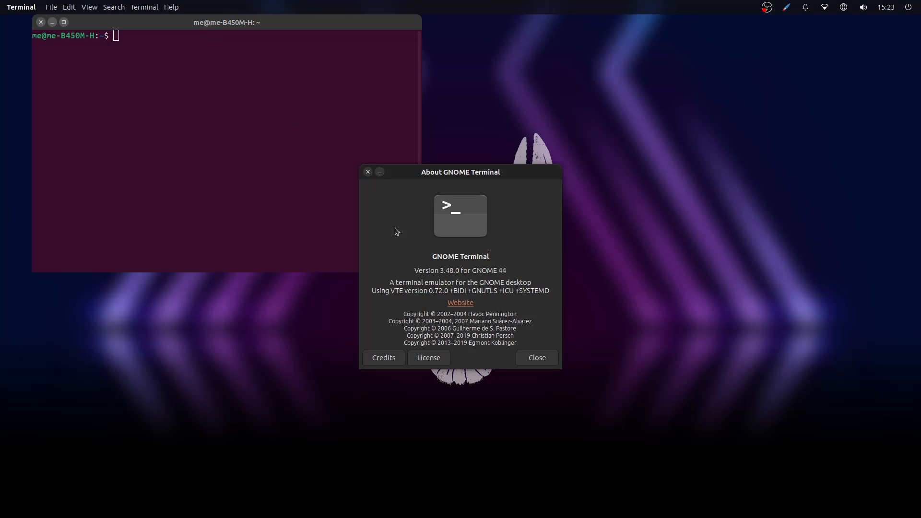
left_click(536, 358)
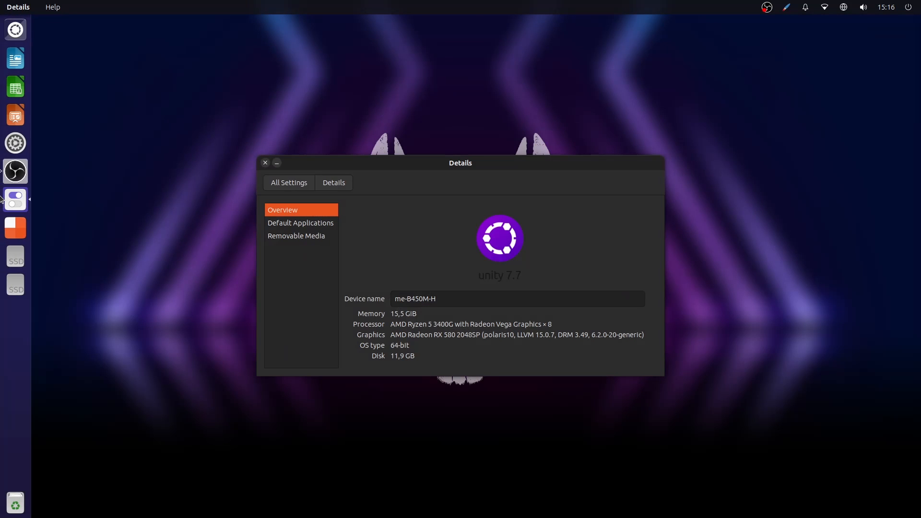
left_click(264, 163)
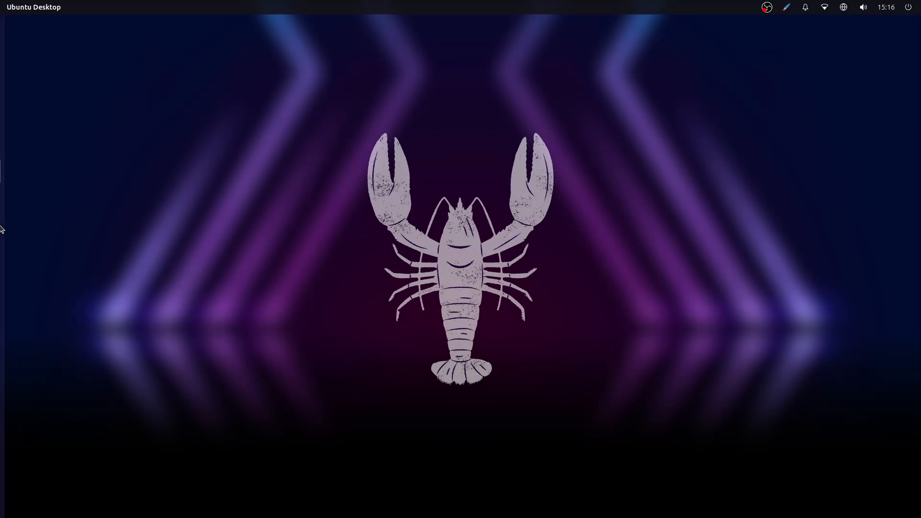
mouse_move(15, 30)
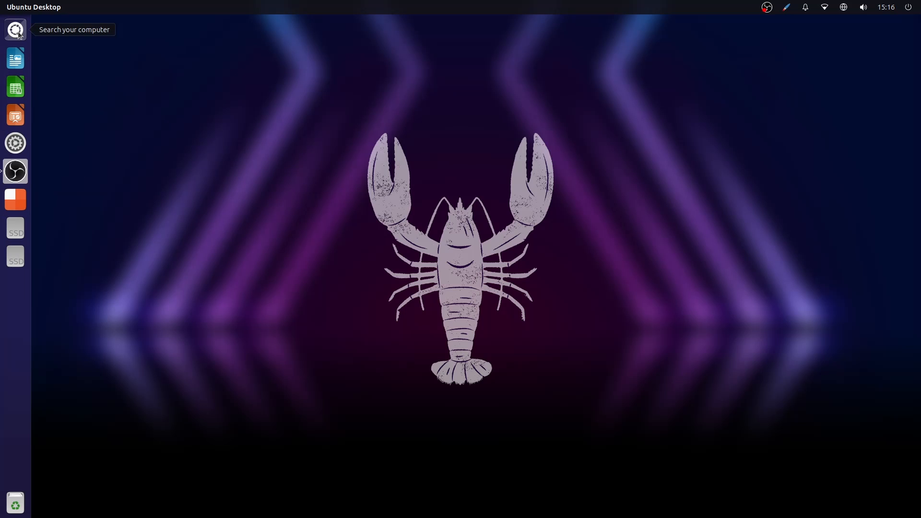
mouse_move(15, 143)
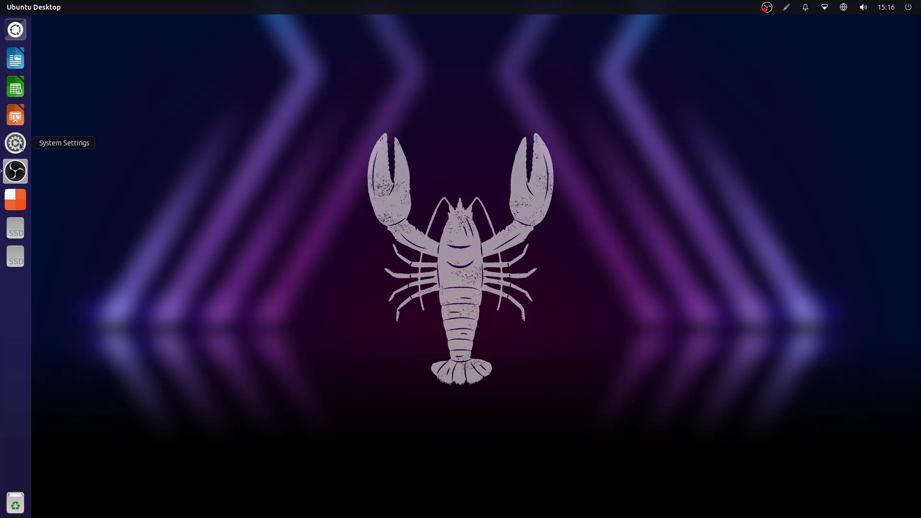
mouse_move(14, 171)
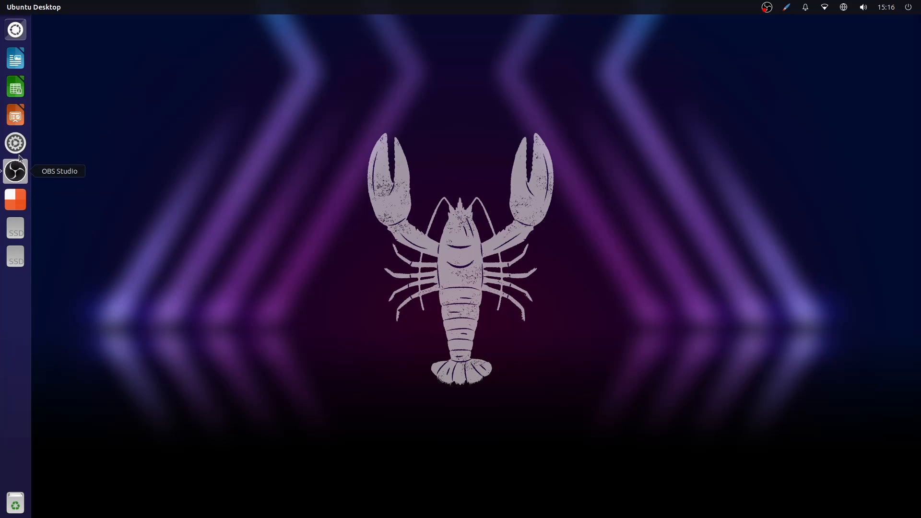
- Go to System Settings > Appearance showing the Lunar Lobster wallpaper and Yaru-dark theme
left_click(14, 142)
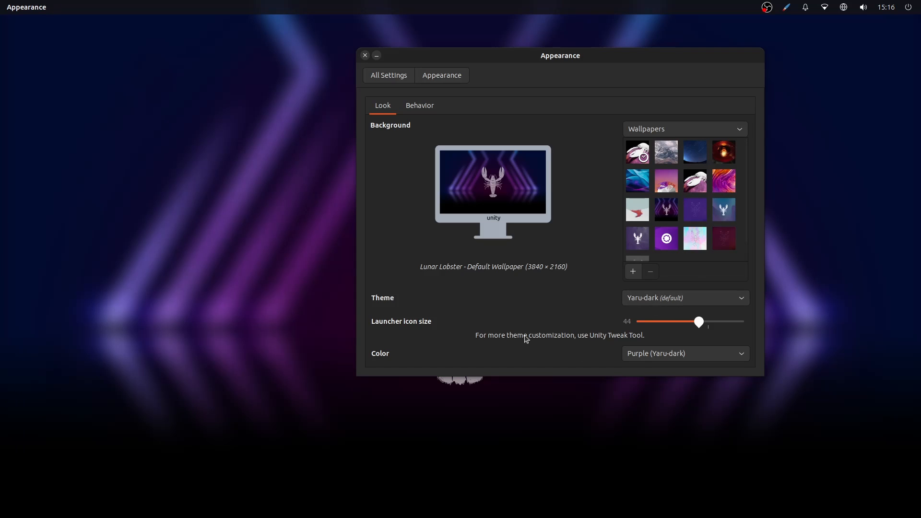
left_click(684, 353)
type("un")
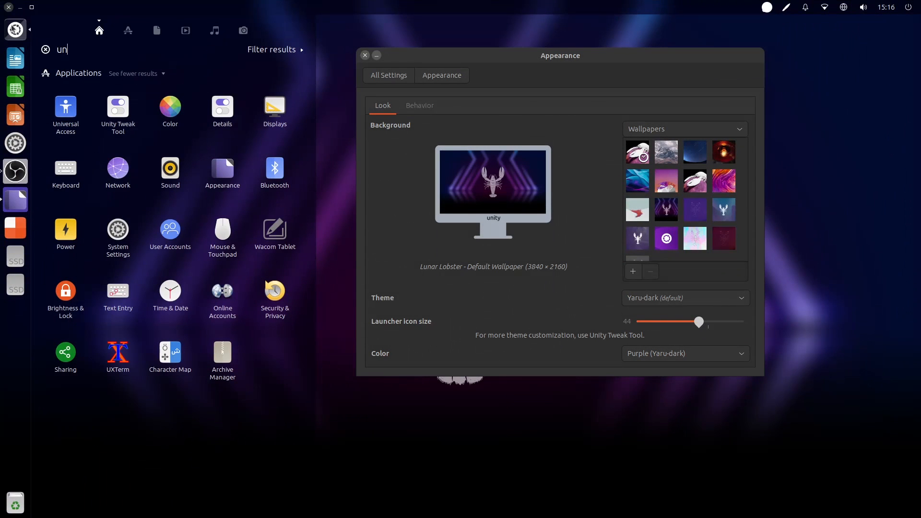
left_click(117, 111)
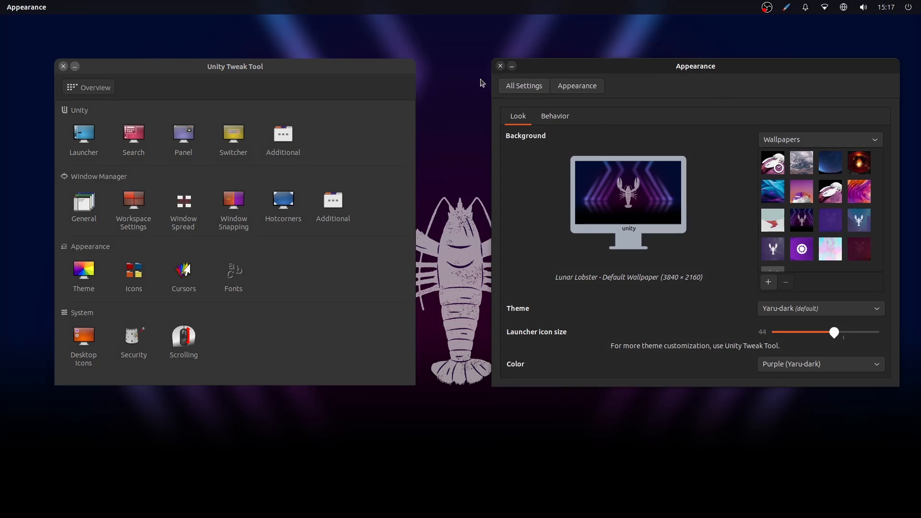
left_click(63, 66)
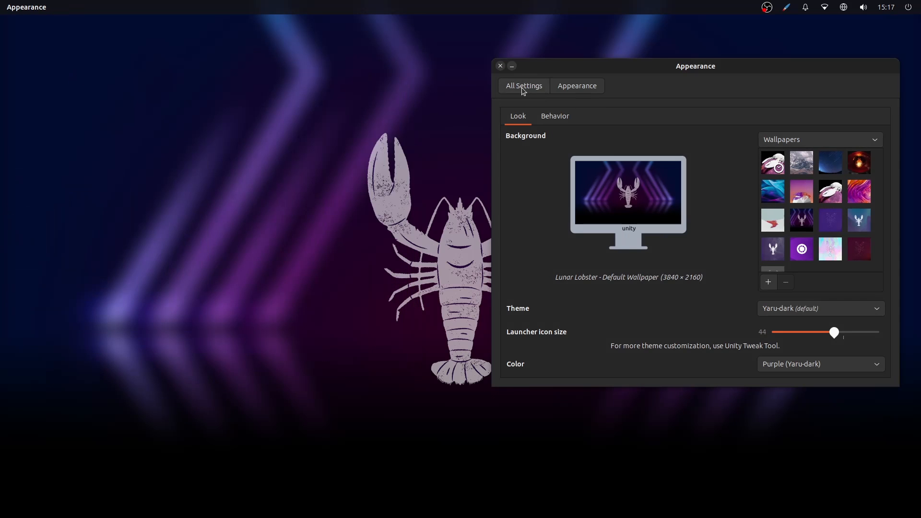
left_click(524, 85)
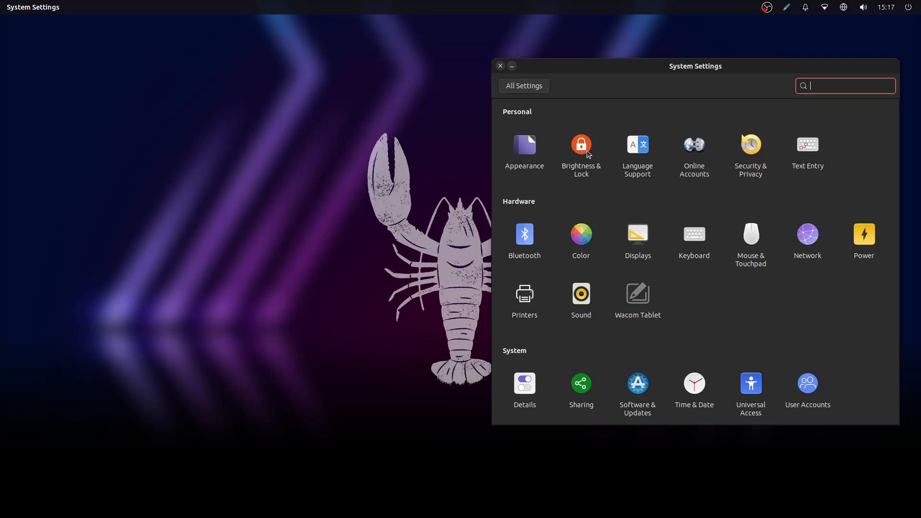
left_click(580, 144)
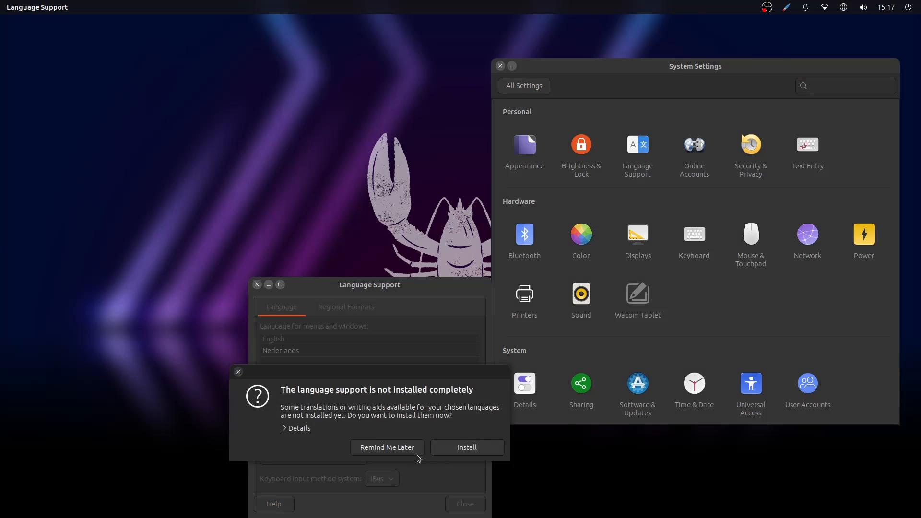
left_click(387, 447)
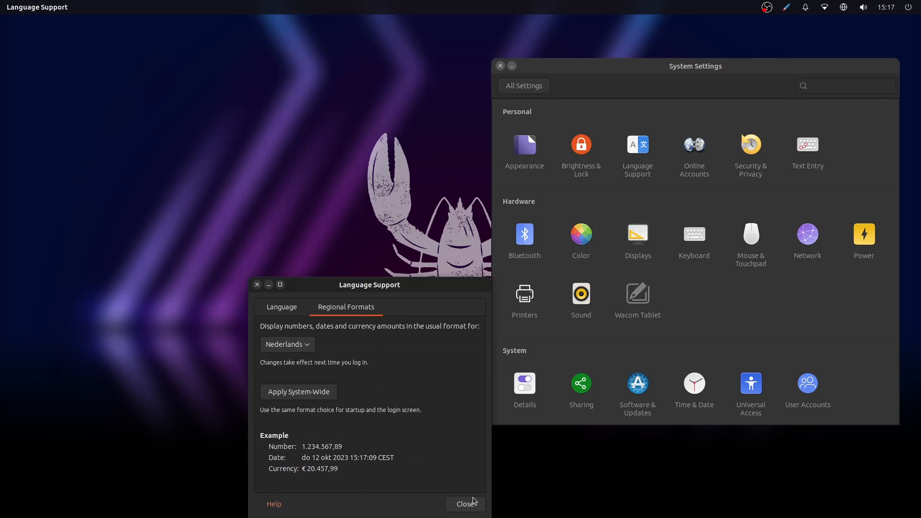
left_click(464, 504)
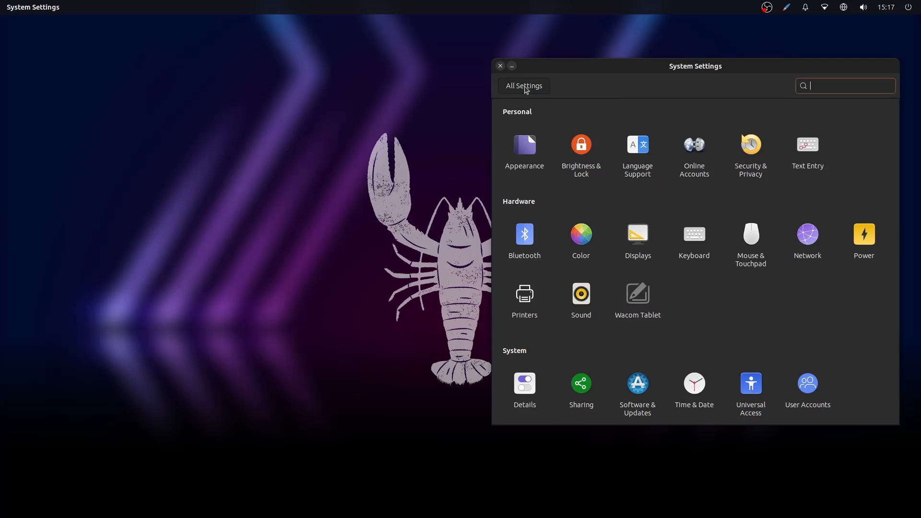
left_click(806, 145)
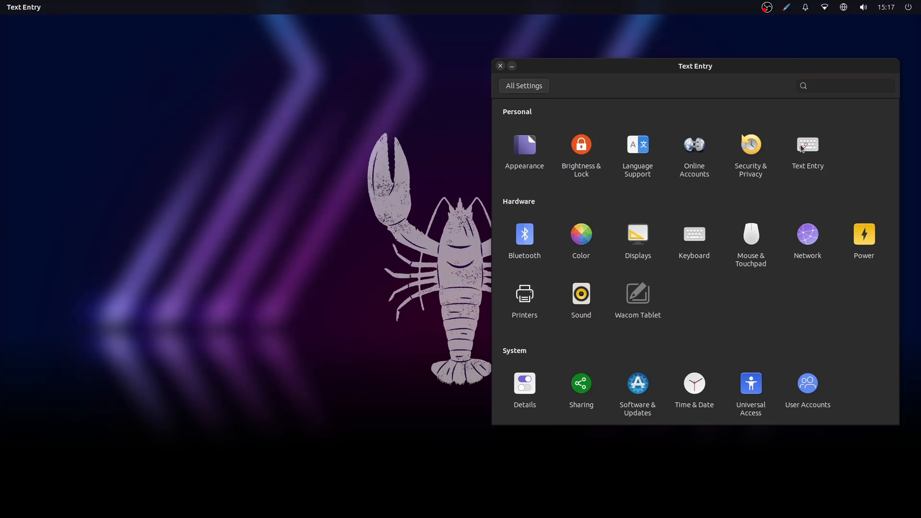
left_click(844, 85)
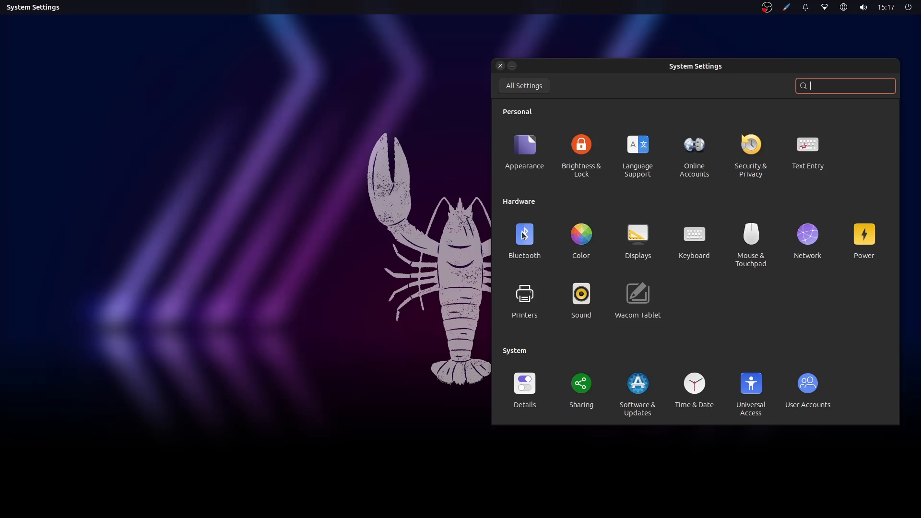
left_click(580, 233)
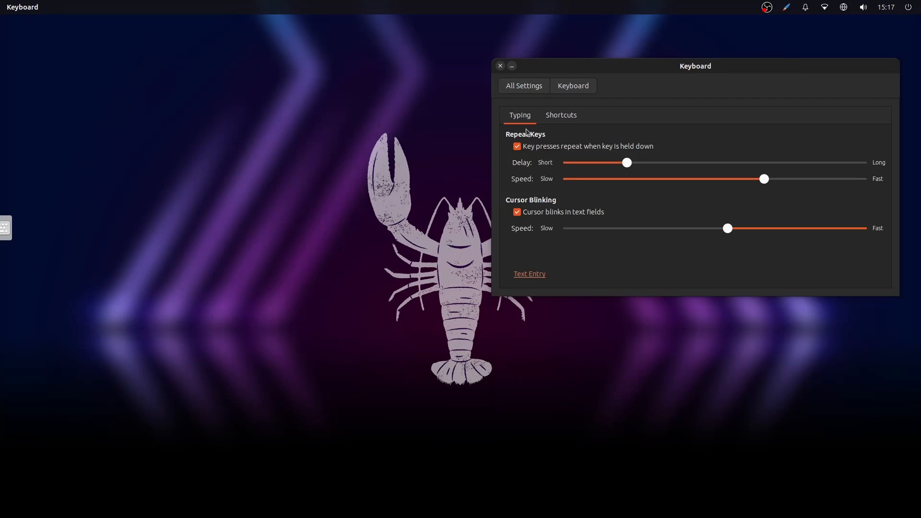
left_click(523, 86)
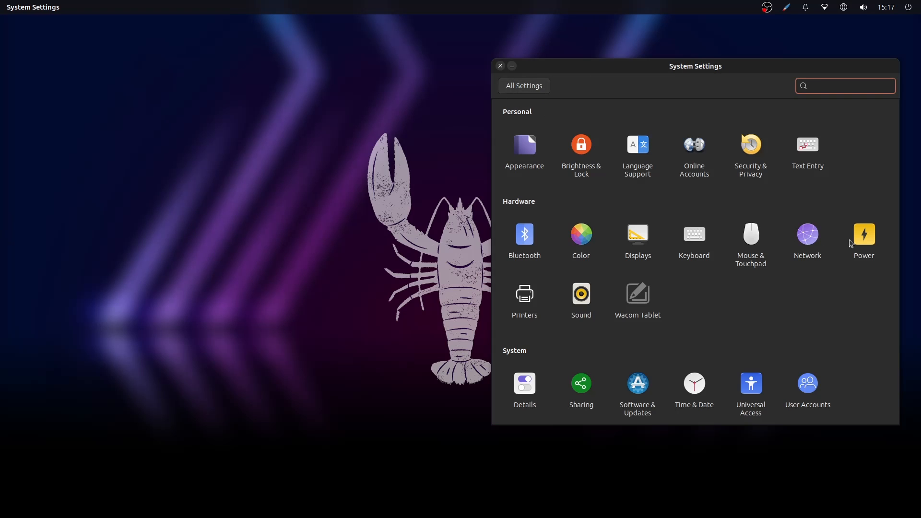
left_click(750, 234)
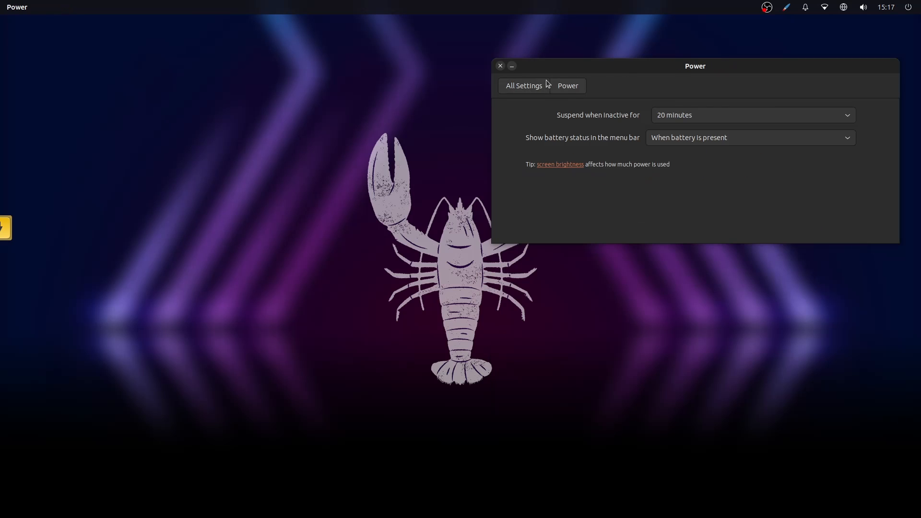
left_click(524, 86)
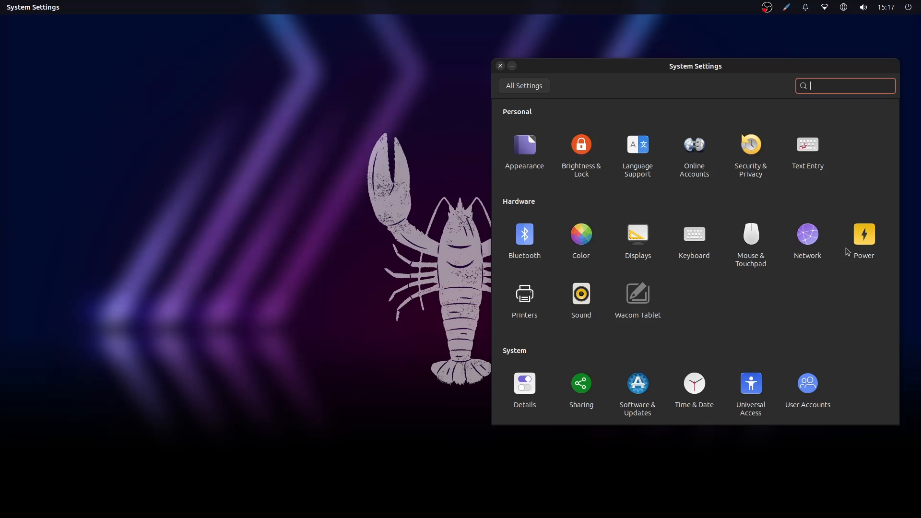
left_click(807, 234)
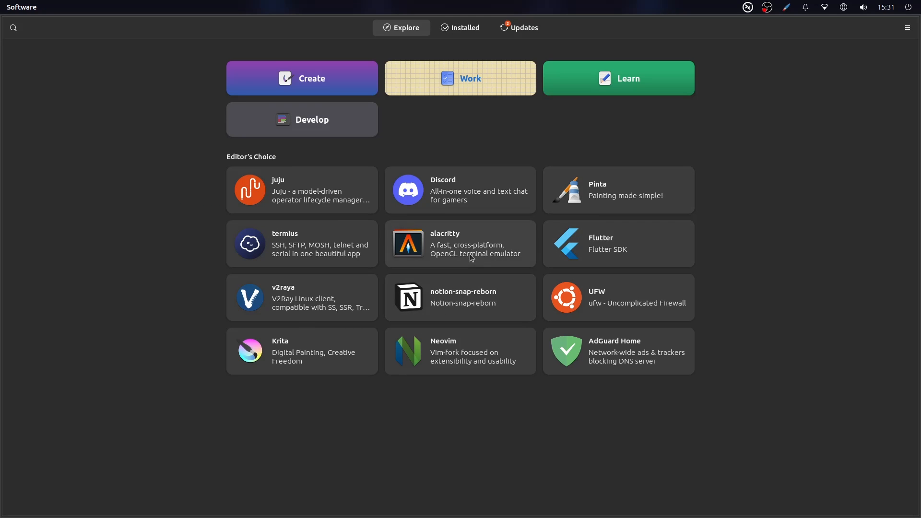
left_click(459, 242)
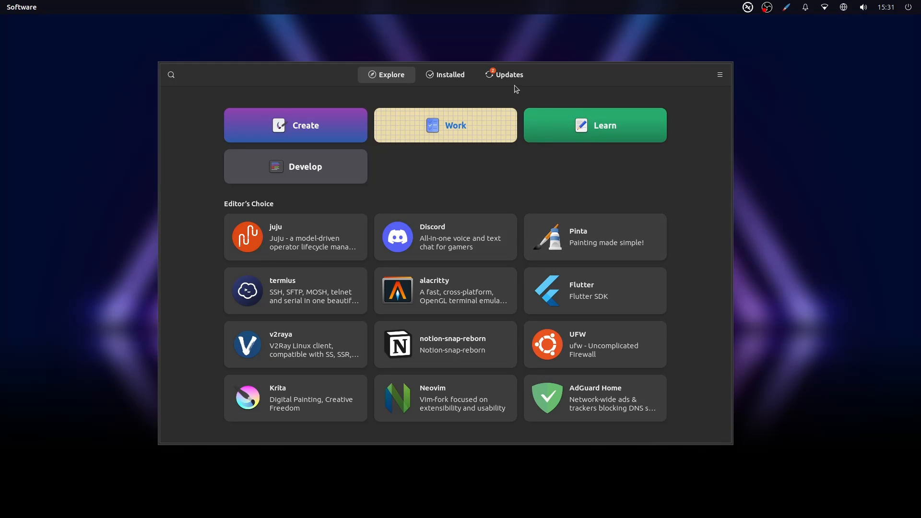
left_click(718, 74)
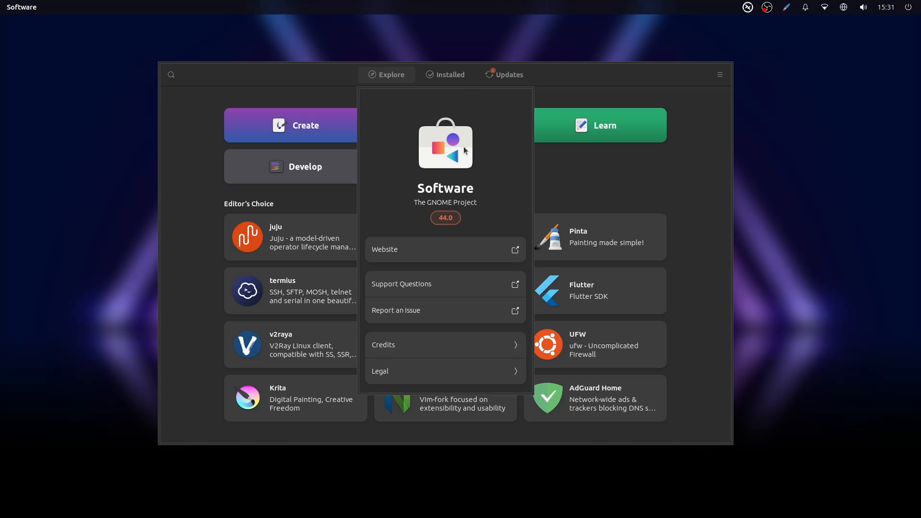
mouse_move(720, 75)
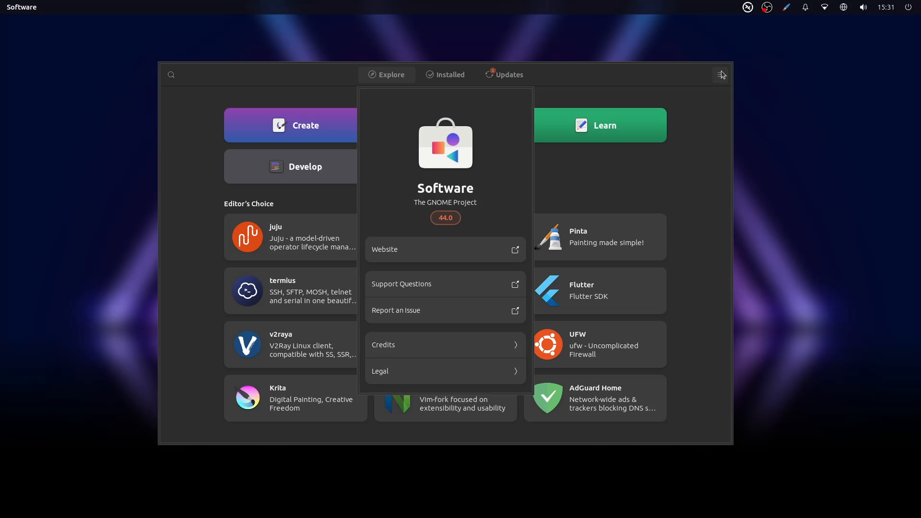
mouse_move(498, 376)
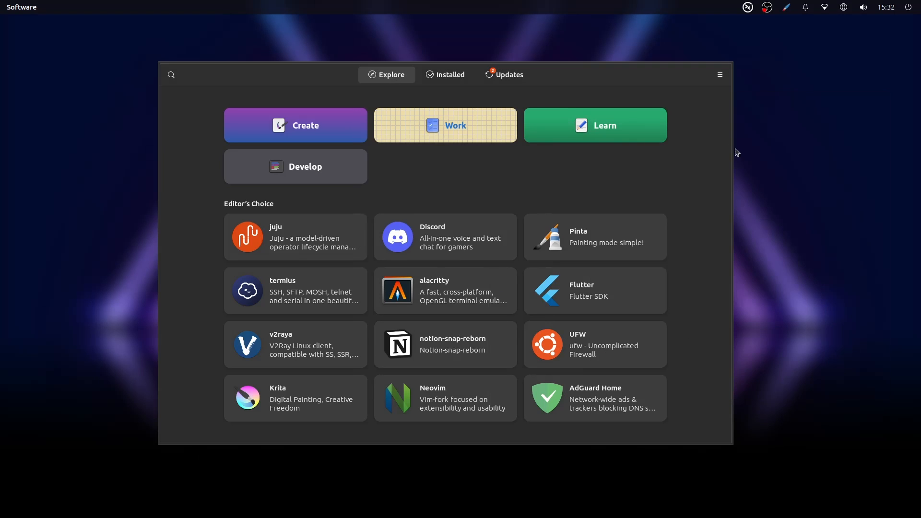
left_click(450, 74)
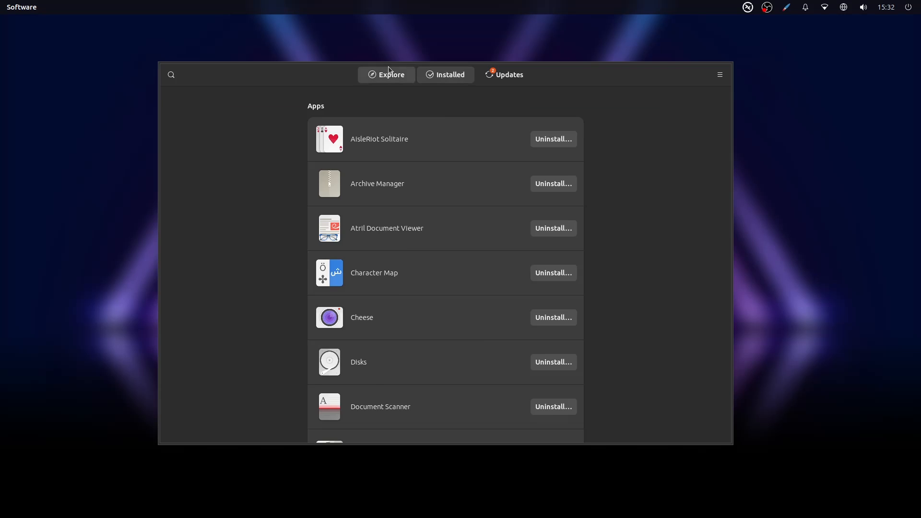
left_click(389, 75)
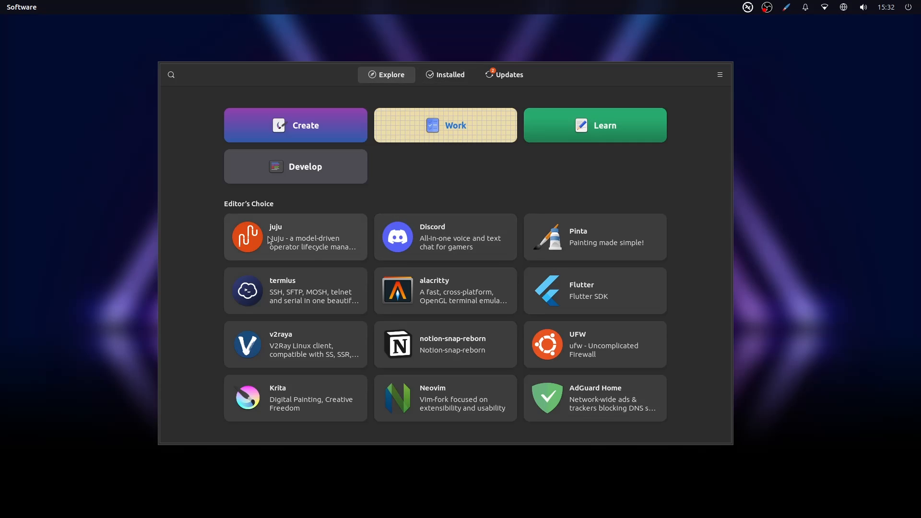
mouse_move(313, 257)
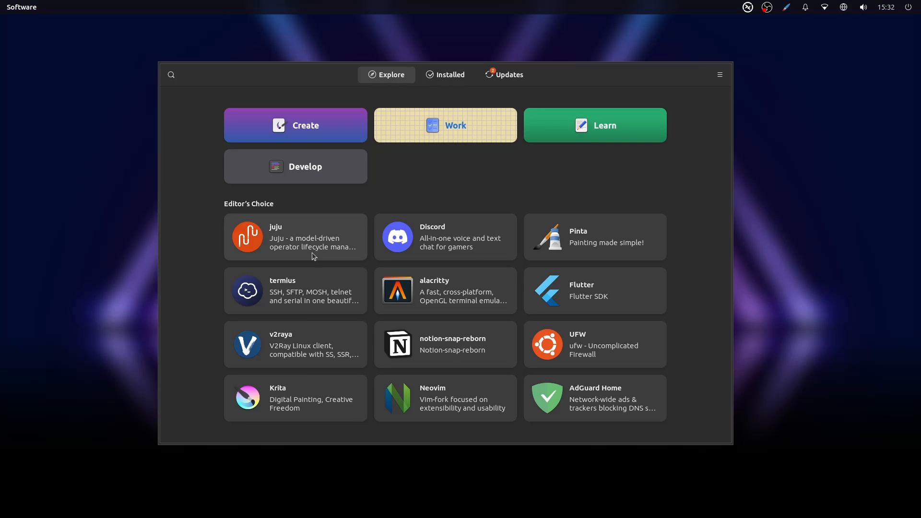
mouse_move(606, 278)
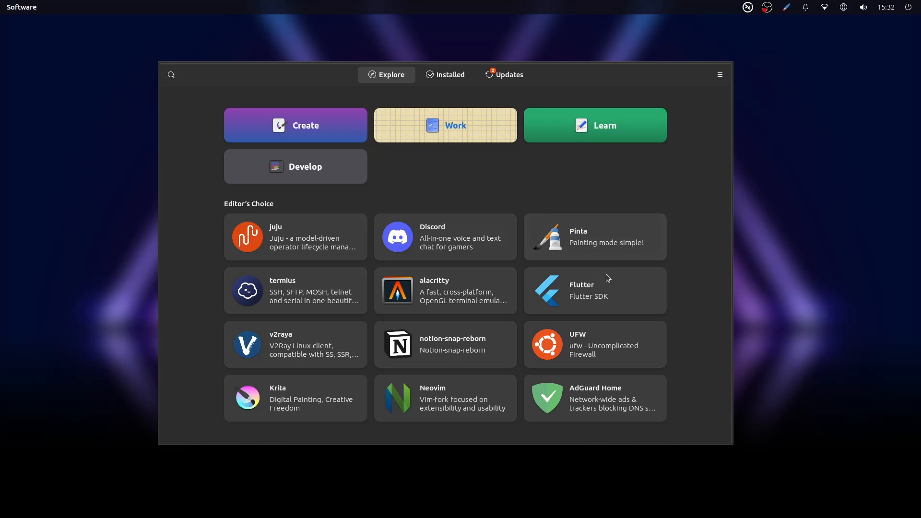
mouse_move(480, 335)
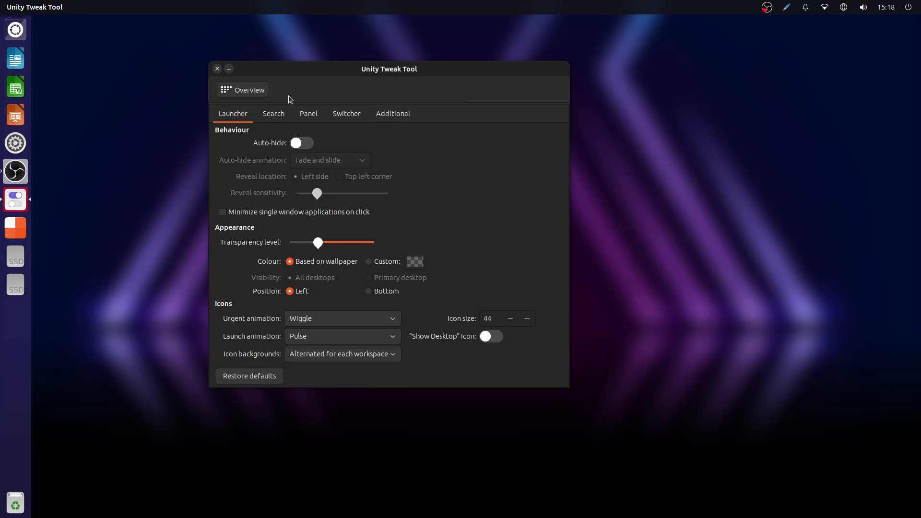
mouse_move(208, 390)
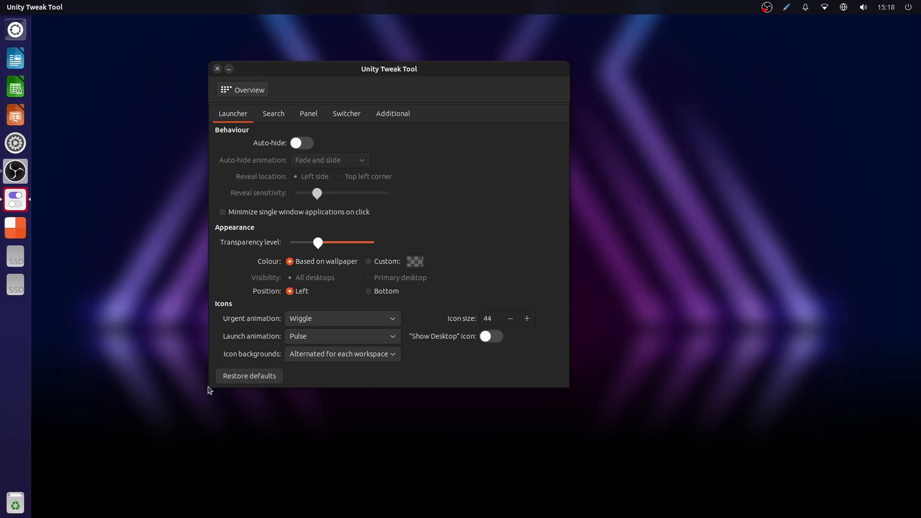
mouse_move(440, 61)
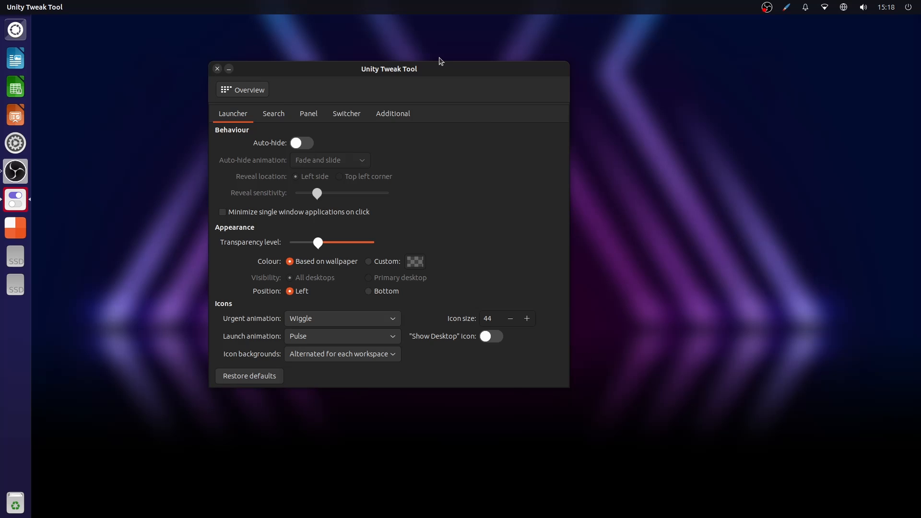
- Enable launcher auto-hide and settle the reveal sensitivity slider at about halfway
left_click_drag(389, 69, 437, 60)
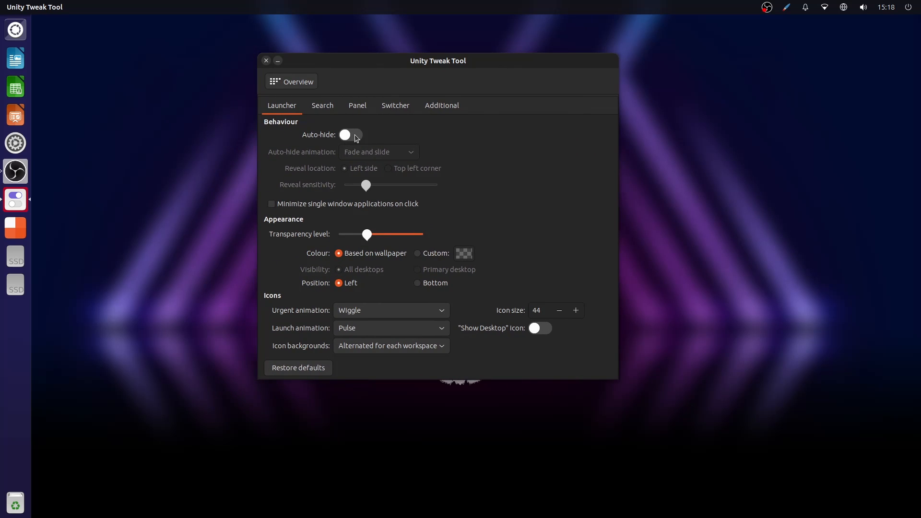
left_click(350, 134)
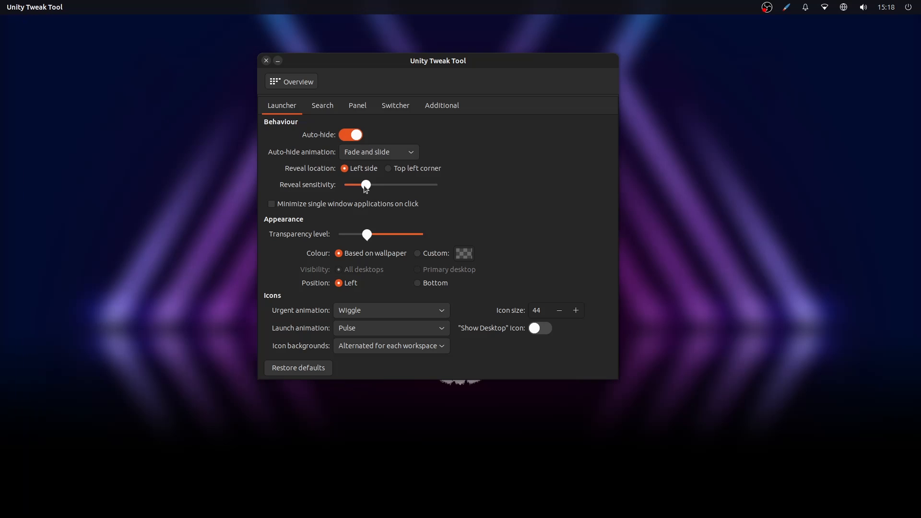
left_click_drag(365, 184, 344, 184)
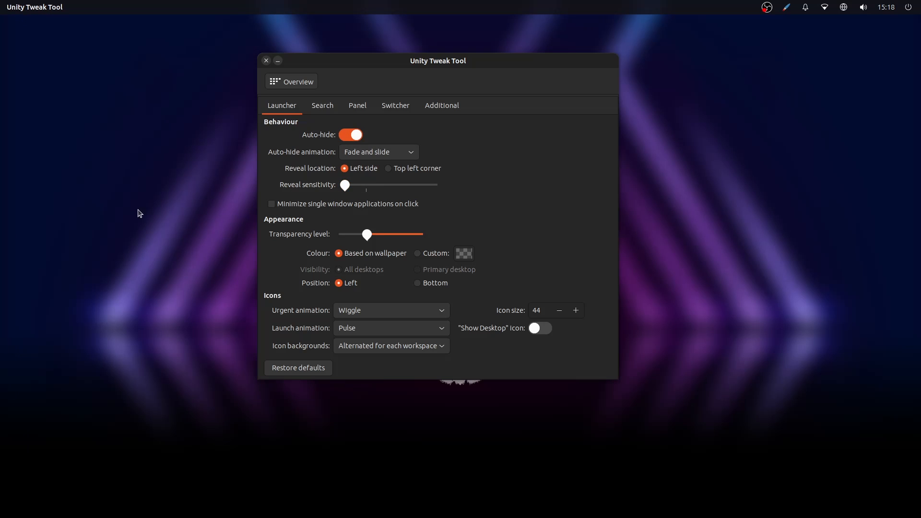
left_click_drag(344, 185, 436, 185)
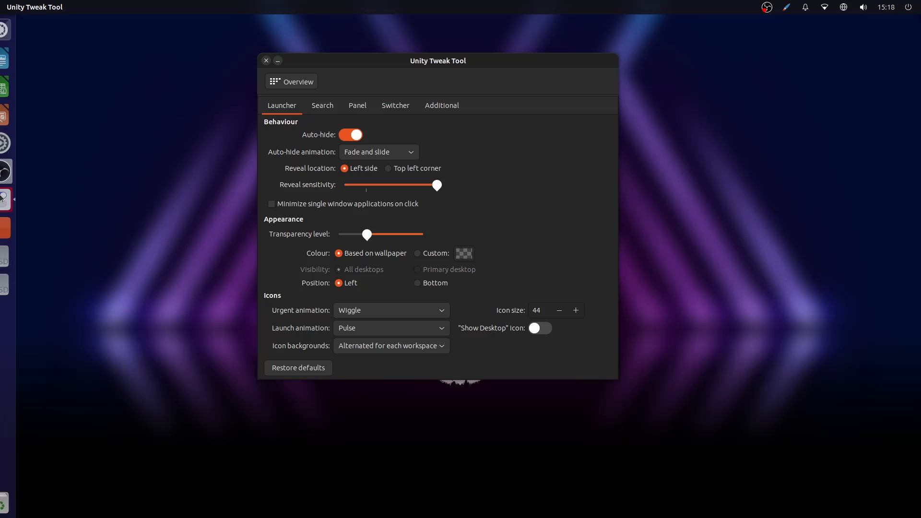
left_click_drag(437, 185, 383, 185)
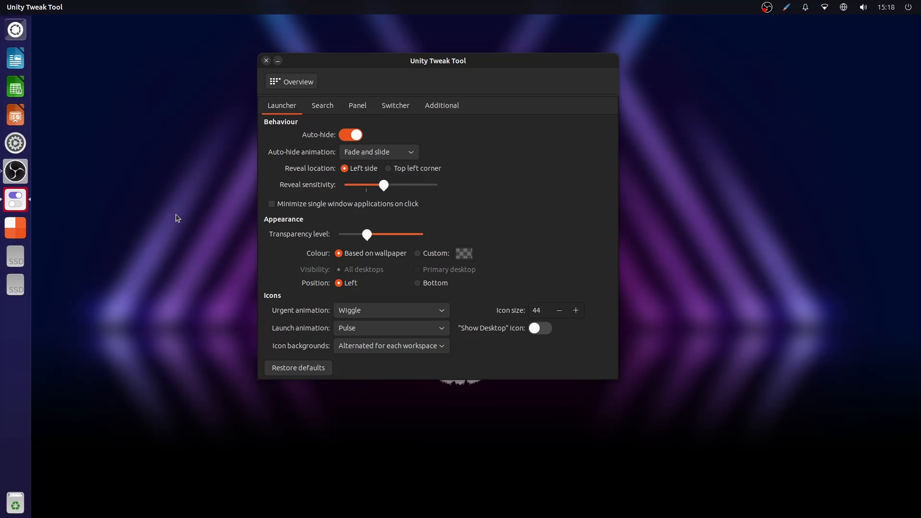
mouse_move(12, 261)
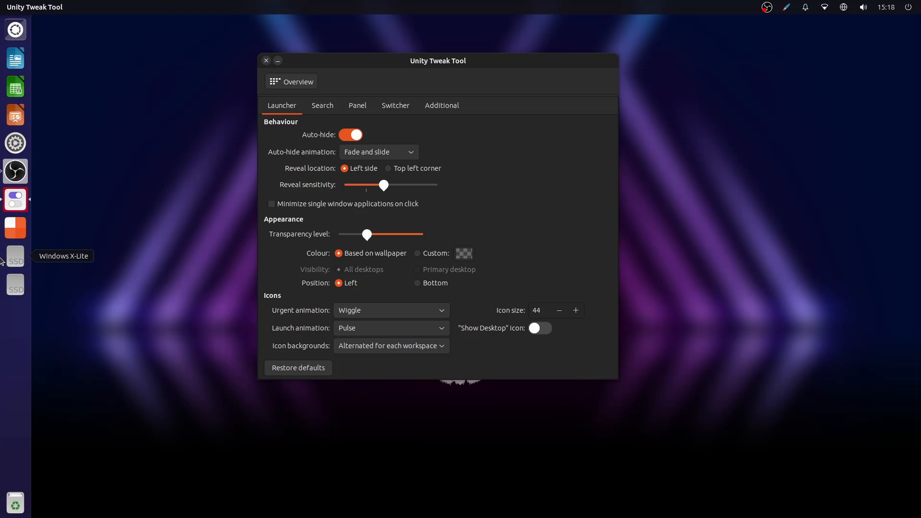